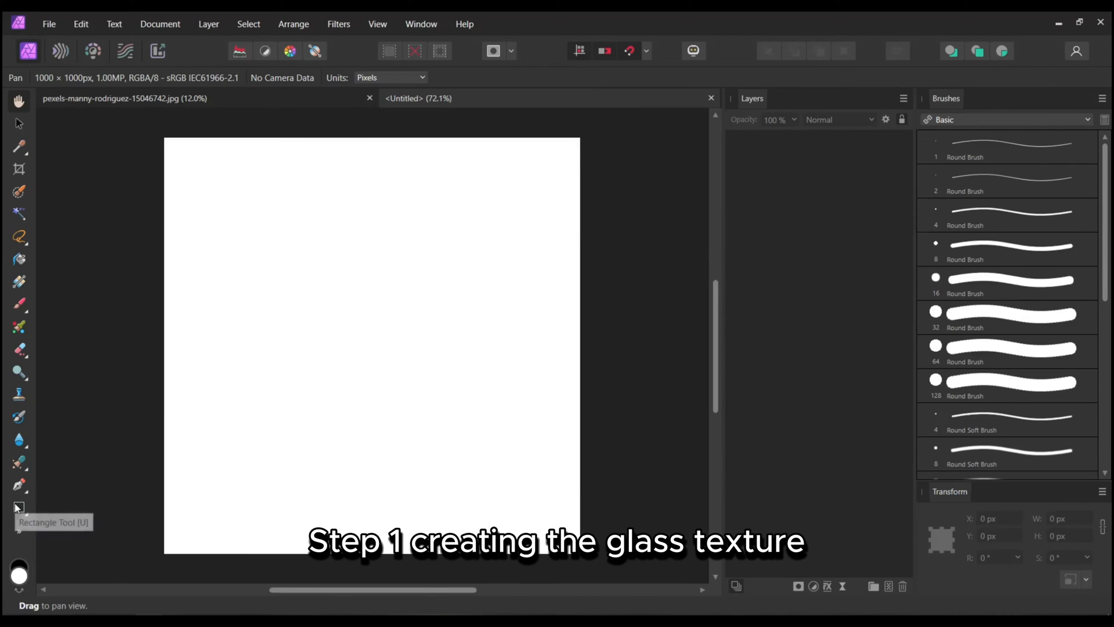
Step: Draw a 100 x 1000 px white rectangle along the canvas's left edge with the Rectangle Tool
{"action": "left_click", "coordinate": [17, 507]}
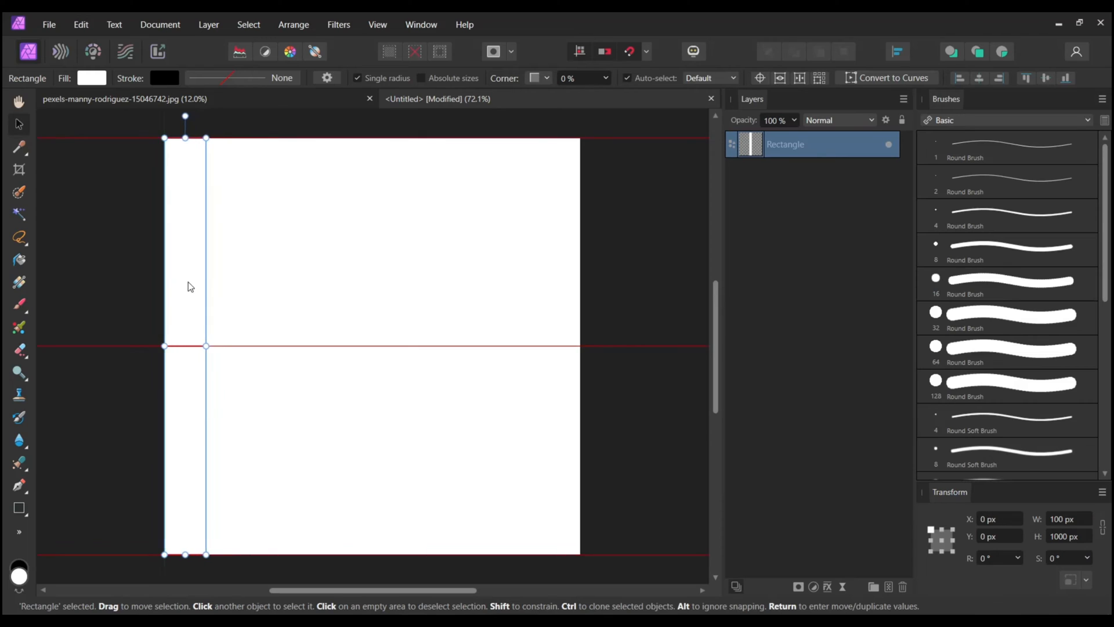
Step: Fill the rectangle with a white-to-black gradient and duplicate it into ten strips spanning the canvas
{"action": "left_click", "coordinate": [91, 77]}
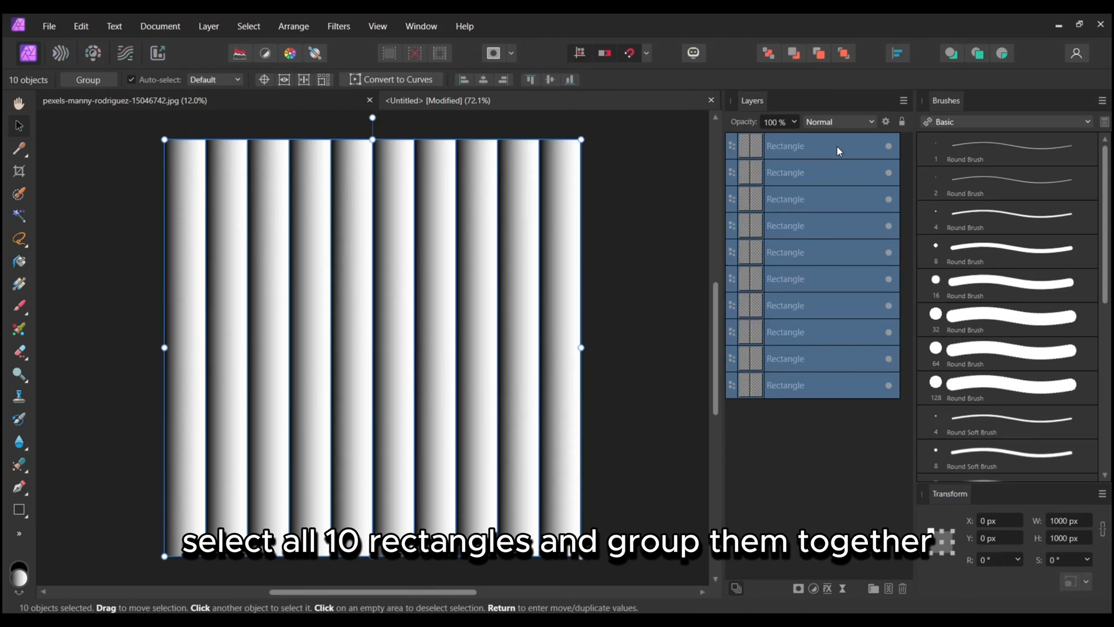
Step: Group the ten strips and duplicate the group
{"action": "right_click", "coordinate": [786, 146]}
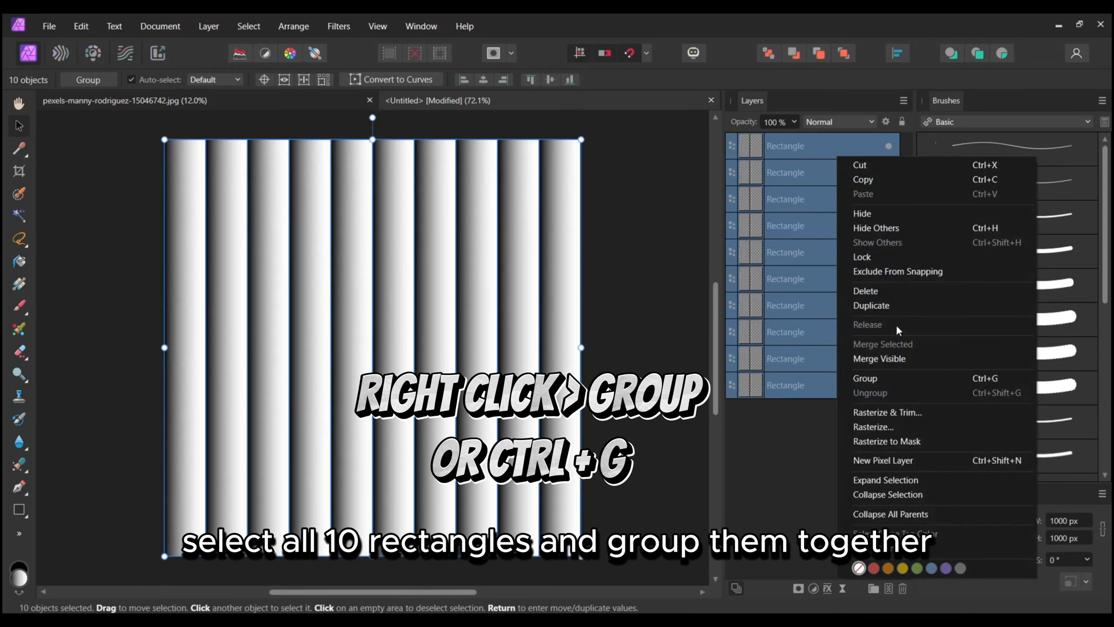
{"action": "left_click", "coordinate": [866, 377]}
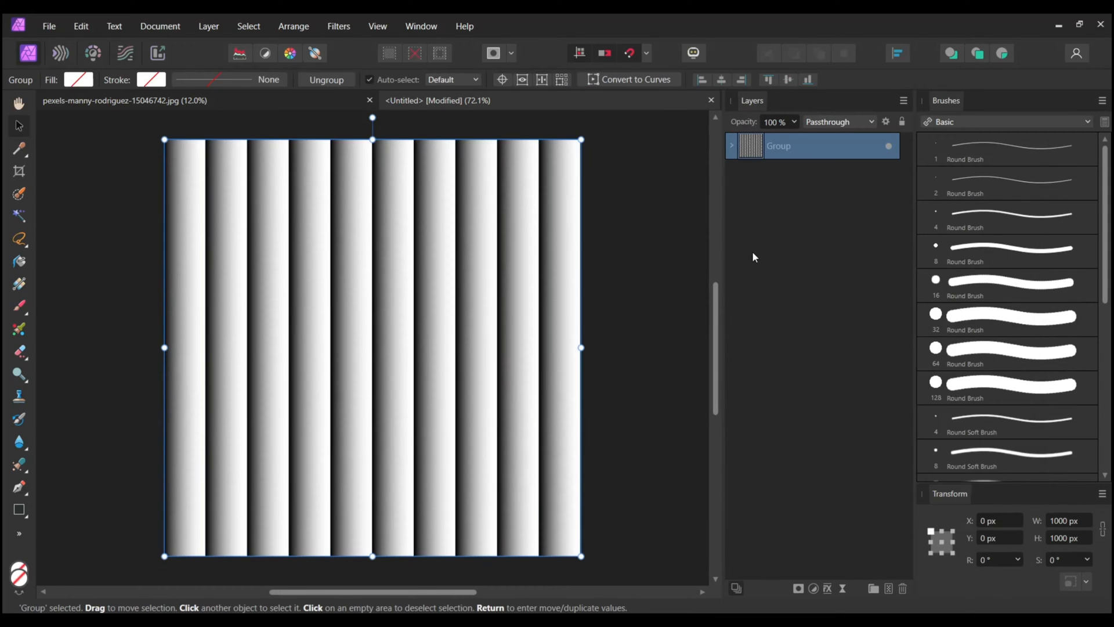
{"action": "right_click", "coordinate": [778, 147]}
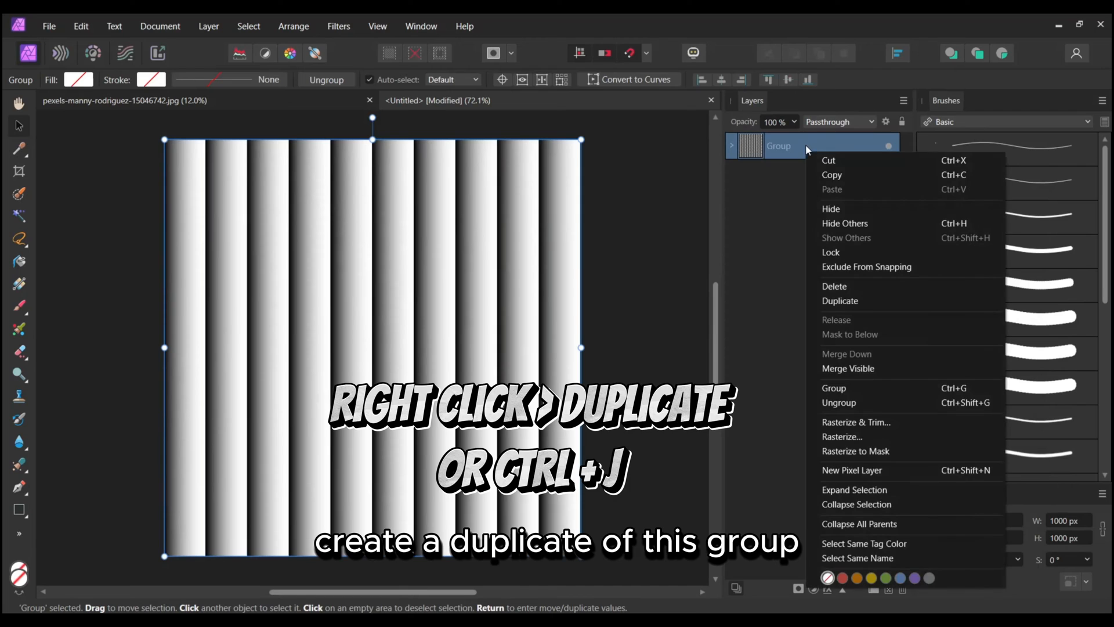
{"action": "left_click", "coordinate": [840, 301]}
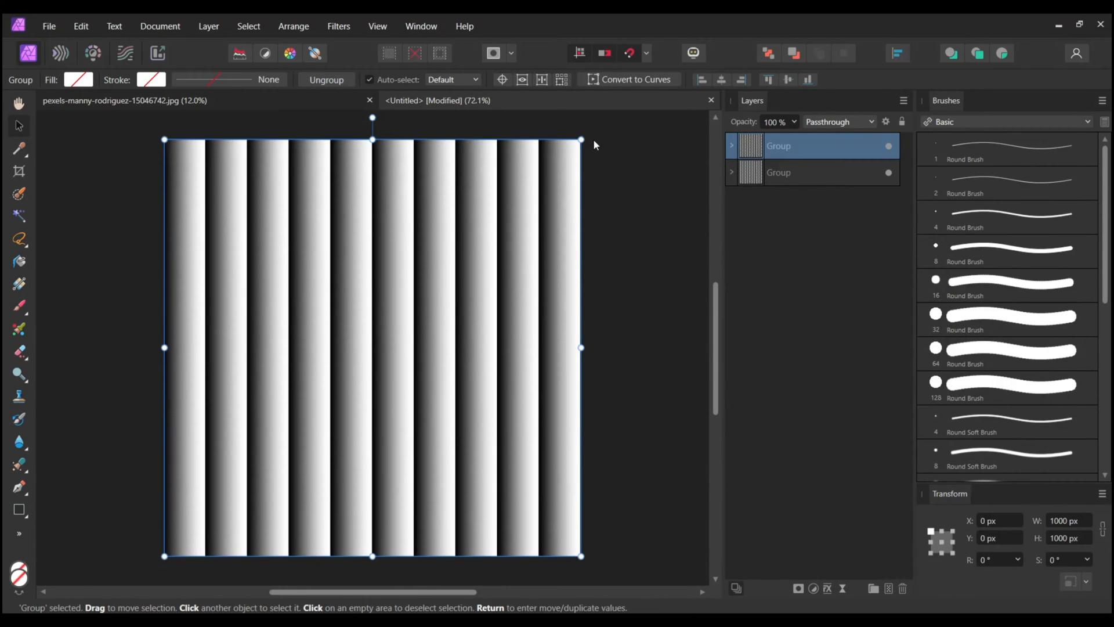
Step: Rotate the duplicate group 90° to form a gradient grid, then select both groups
{"action": "left_click_drag", "start_coordinate": [580, 139], "coordinate": [585, 137]}
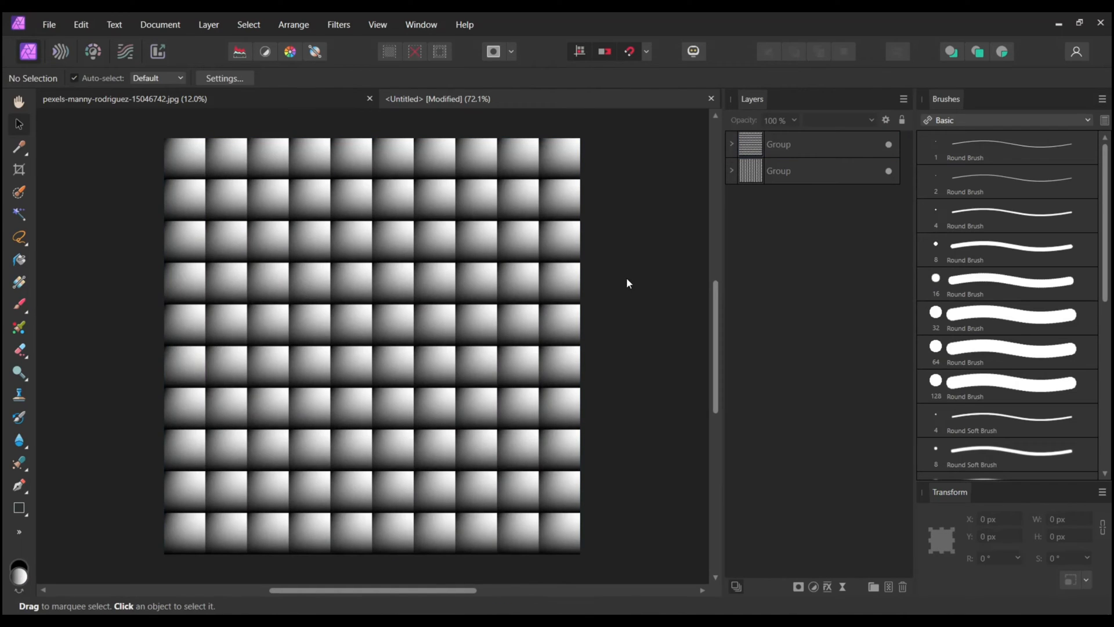
{"action": "left_click", "coordinate": [778, 171]}
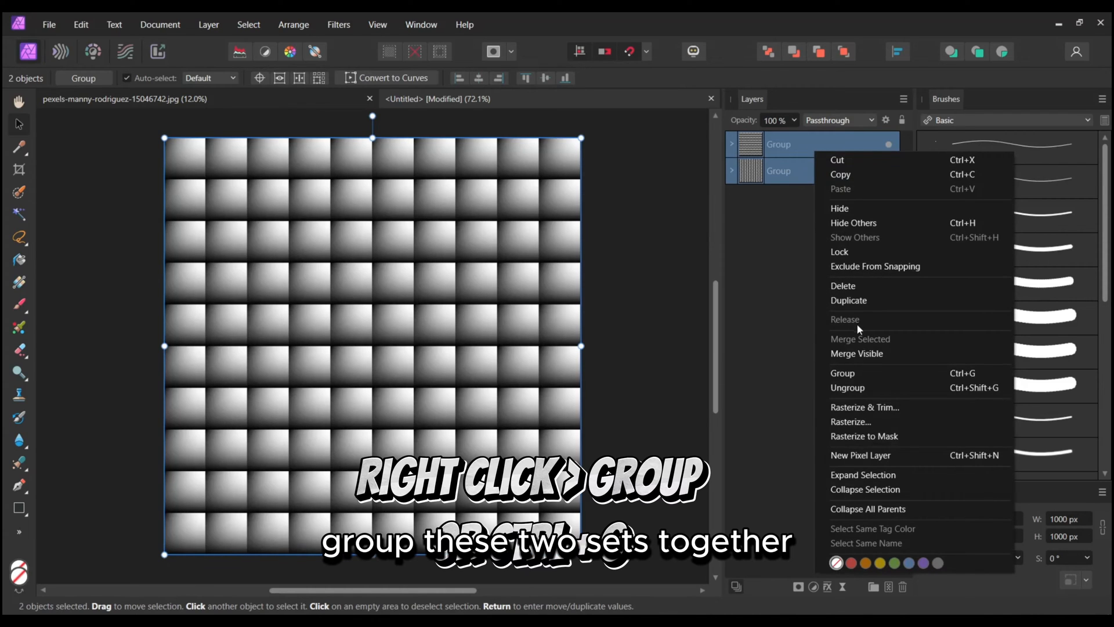
Step: Group both strip sets into one combined layer for the gradient grid
{"action": "left_click", "coordinate": [842, 373]}
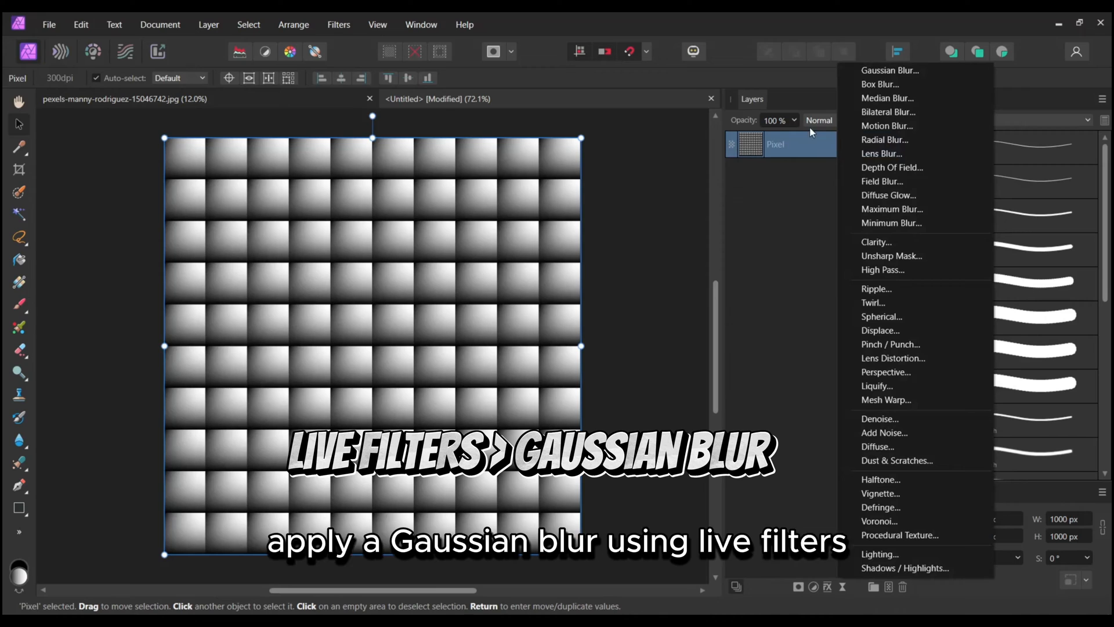
Step: Add a live Gaussian Blur of 5 px radius, leaving Preserve Alpha off after comparing
{"action": "left_click", "coordinate": [890, 70]}
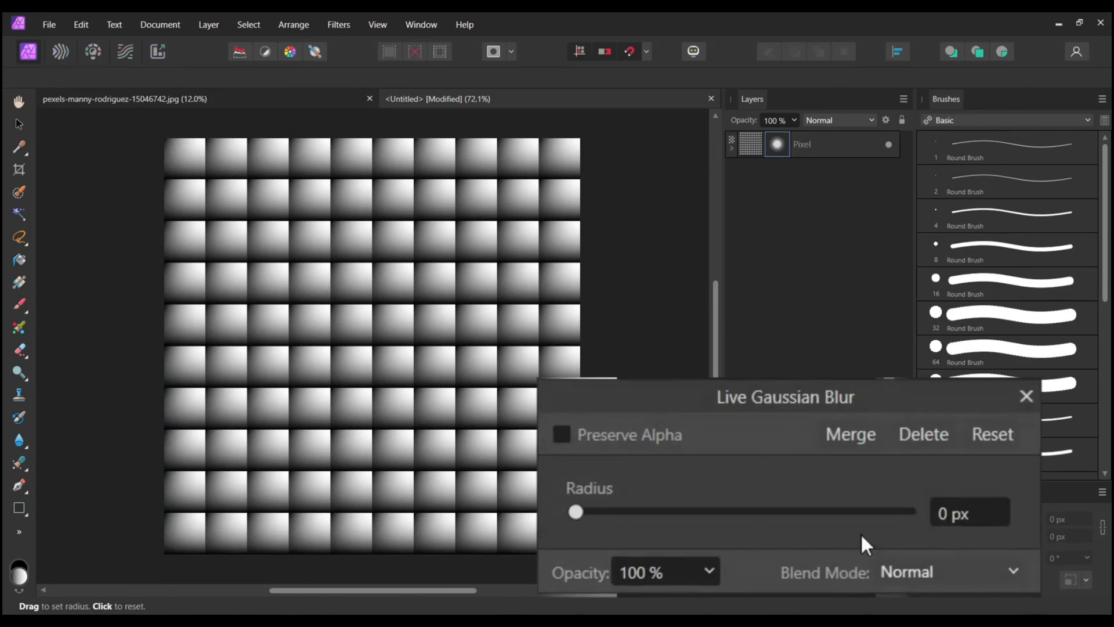
{"action": "type", "text": "5"}
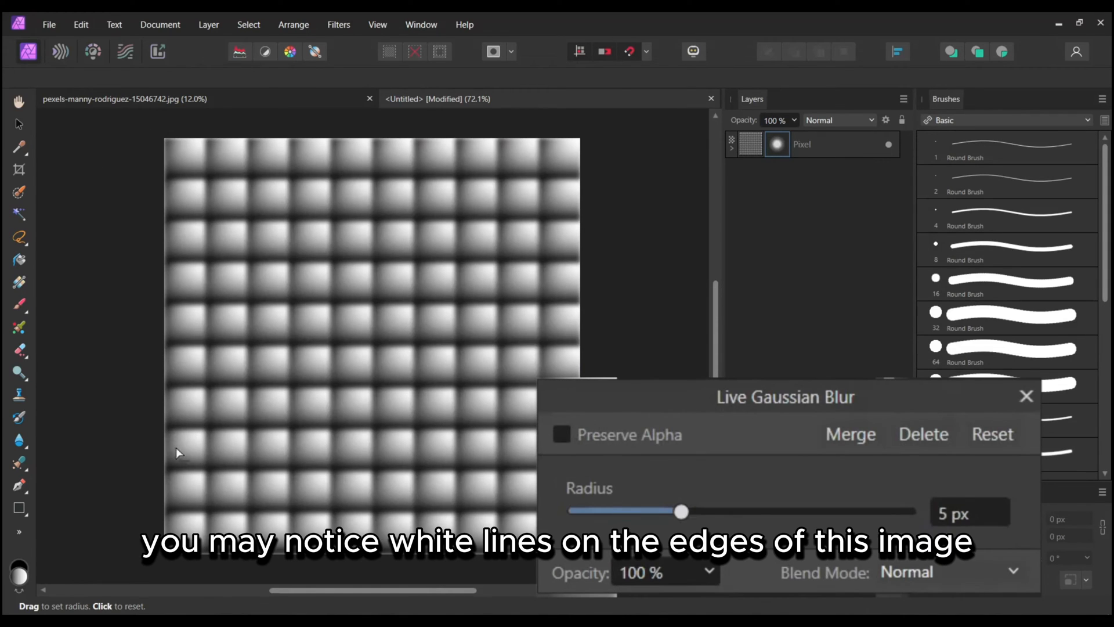
{"action": "left_click", "coordinate": [560, 434]}
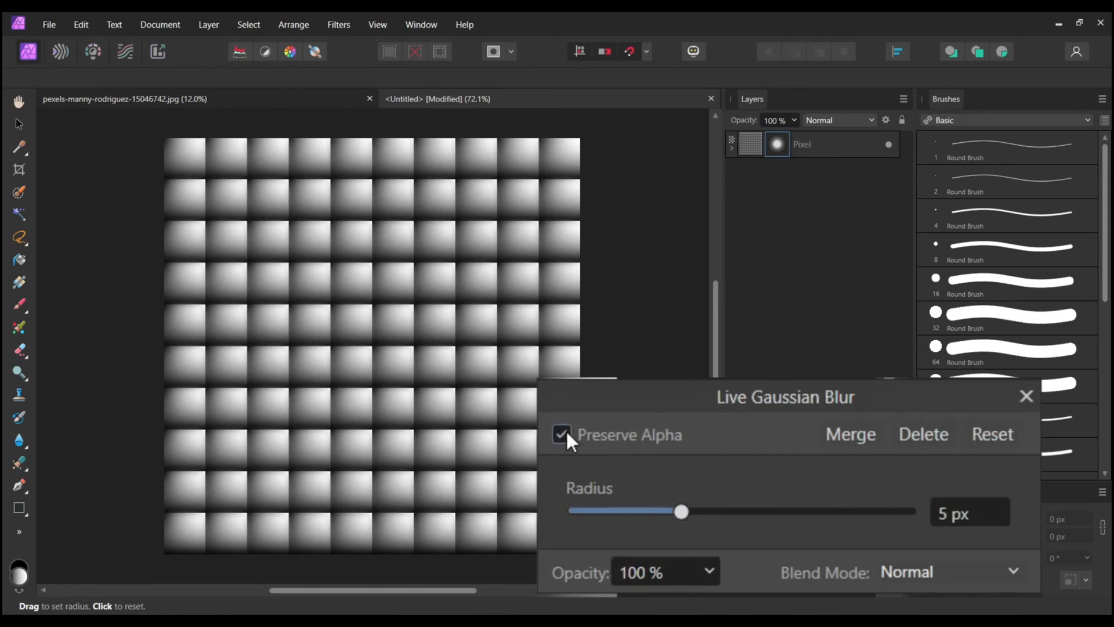
{"action": "left_click", "coordinate": [560, 434]}
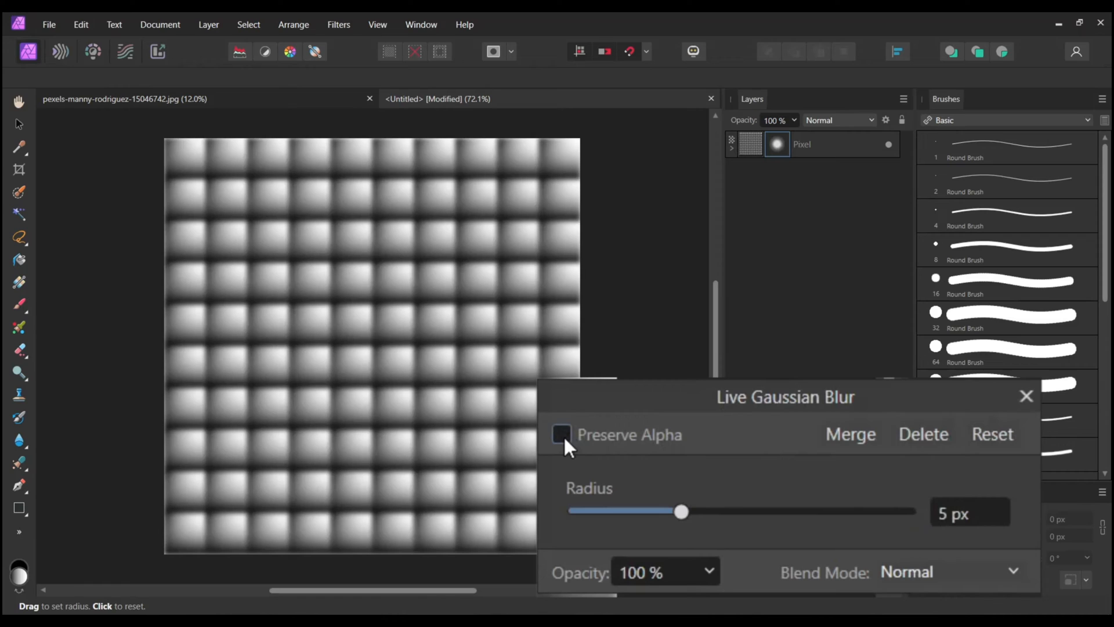
{"action": "left_click", "coordinate": [560, 434]}
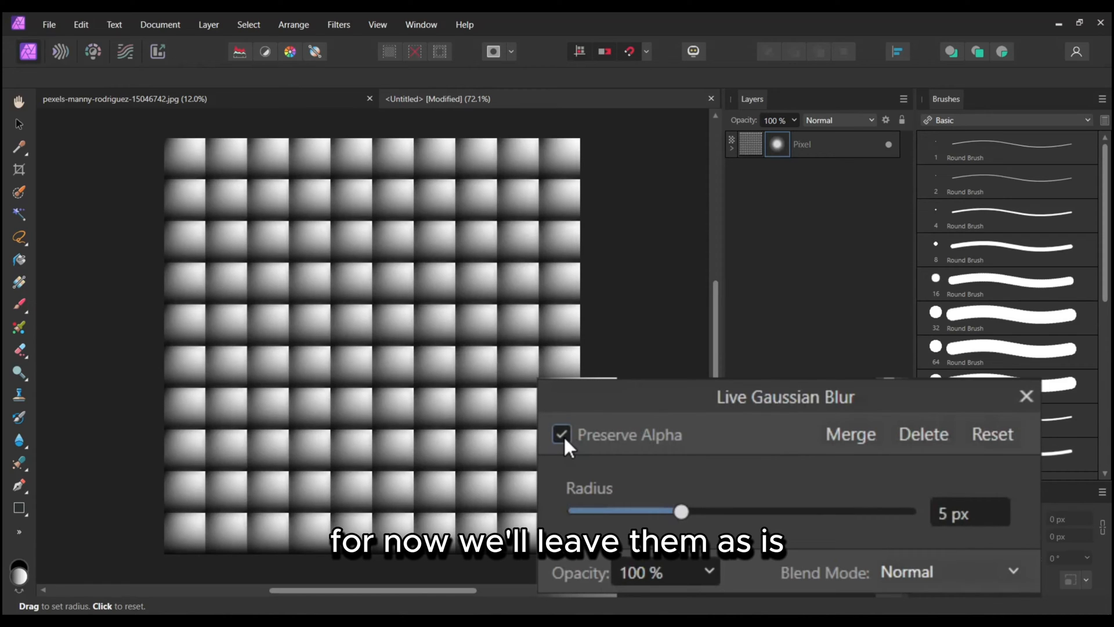
{"action": "left_click", "coordinate": [560, 434]}
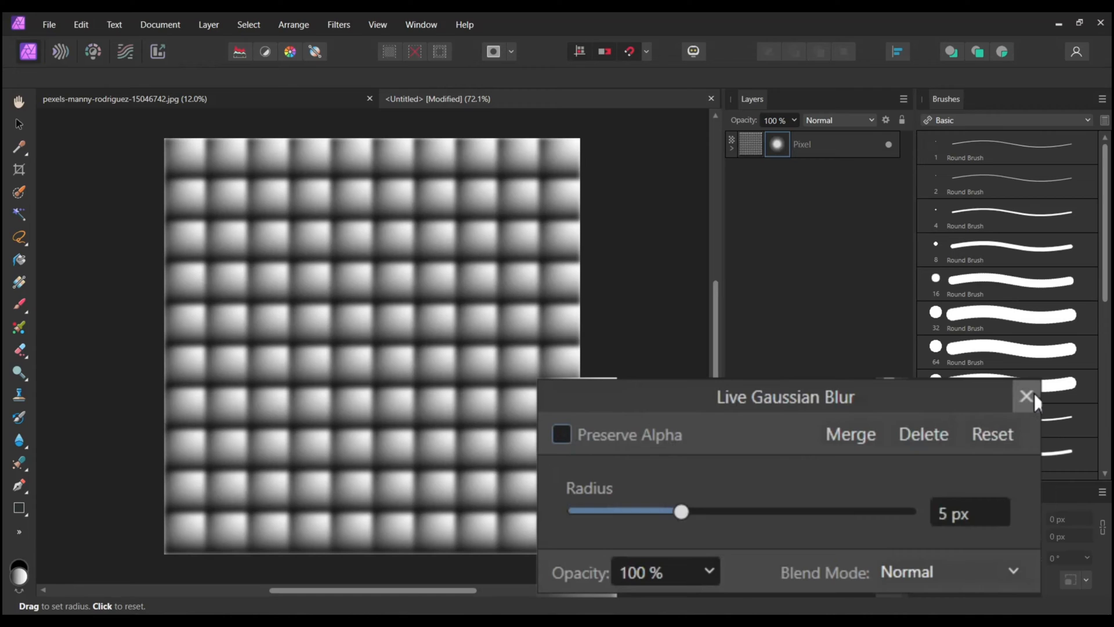
{"action": "left_click", "coordinate": [1026, 396]}
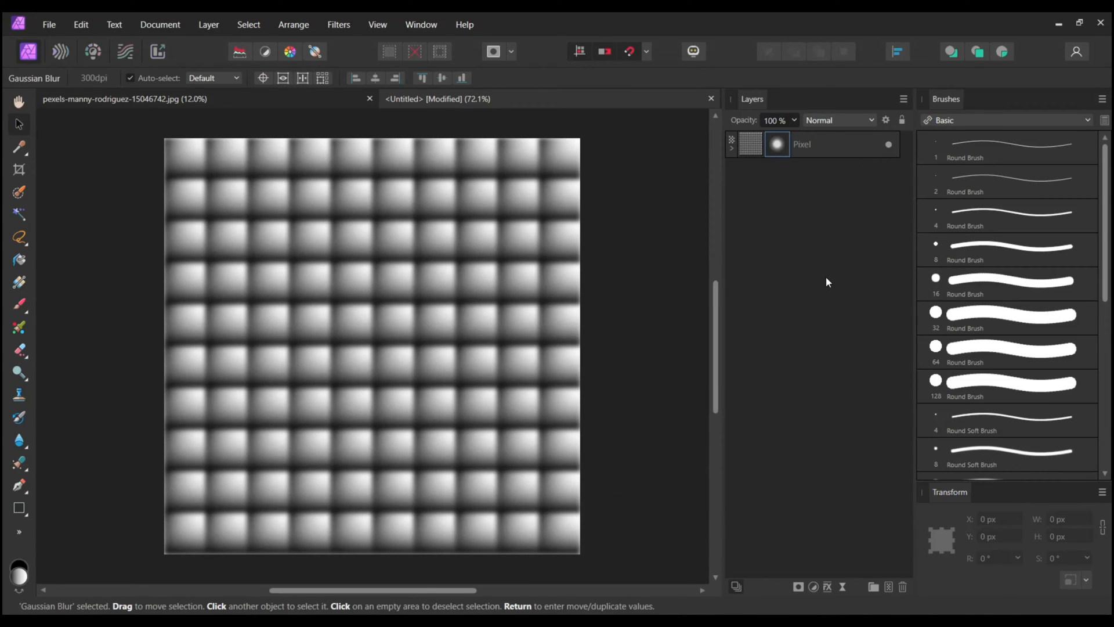
{"action": "mouse_move", "coordinate": [831, 254]}
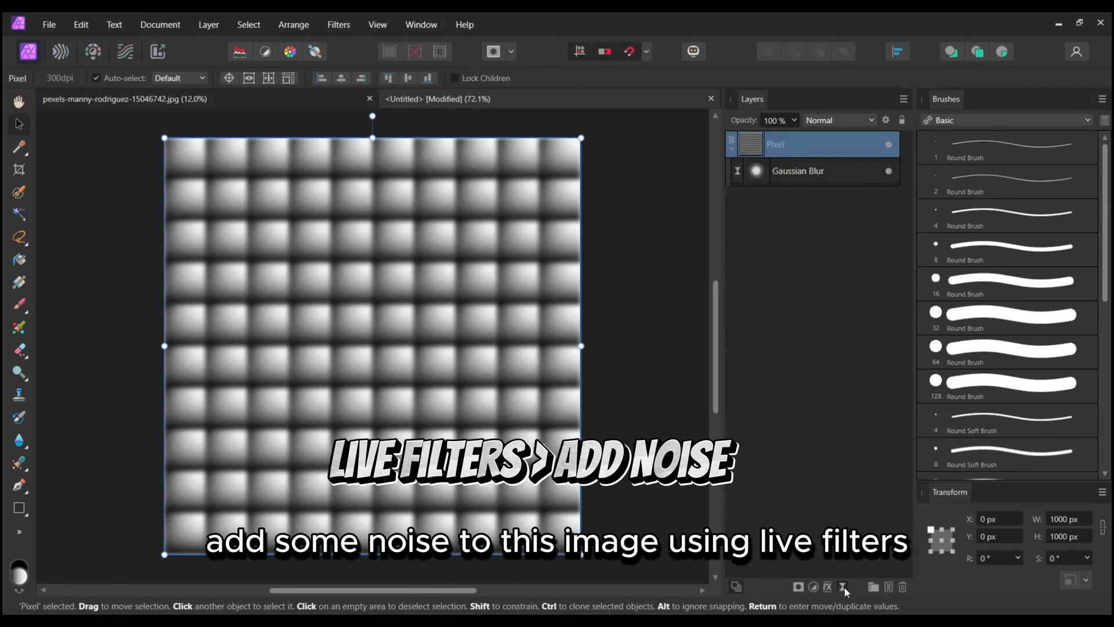
Step: Add a live Add Noise filter at 10% intensity over the blurred grid
{"action": "left_click", "coordinate": [898, 51]}
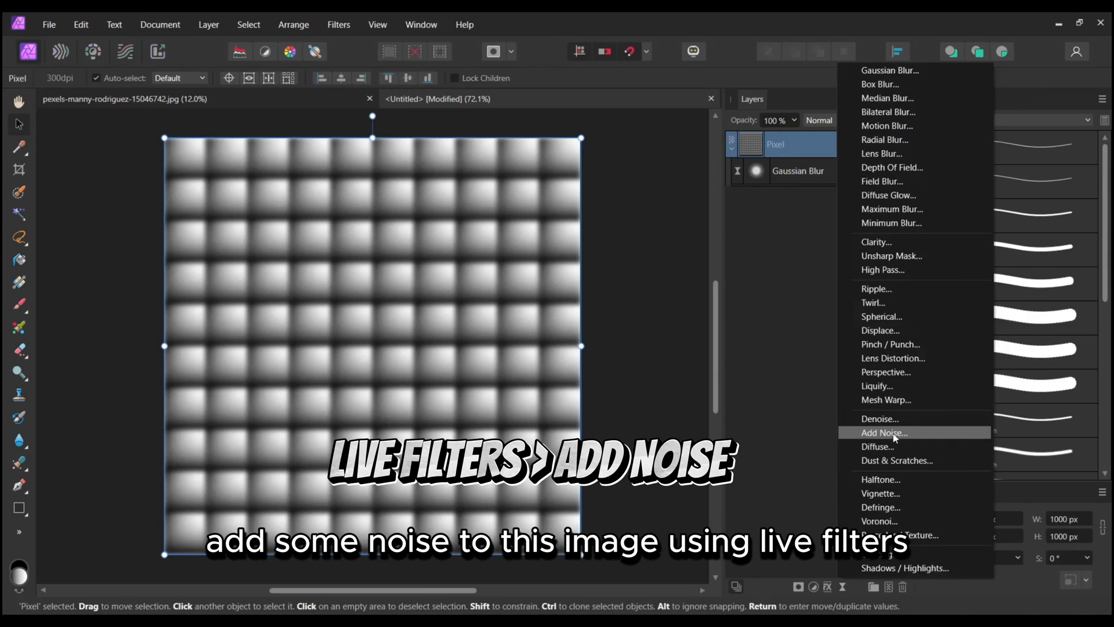
{"action": "left_click", "coordinate": [883, 433]}
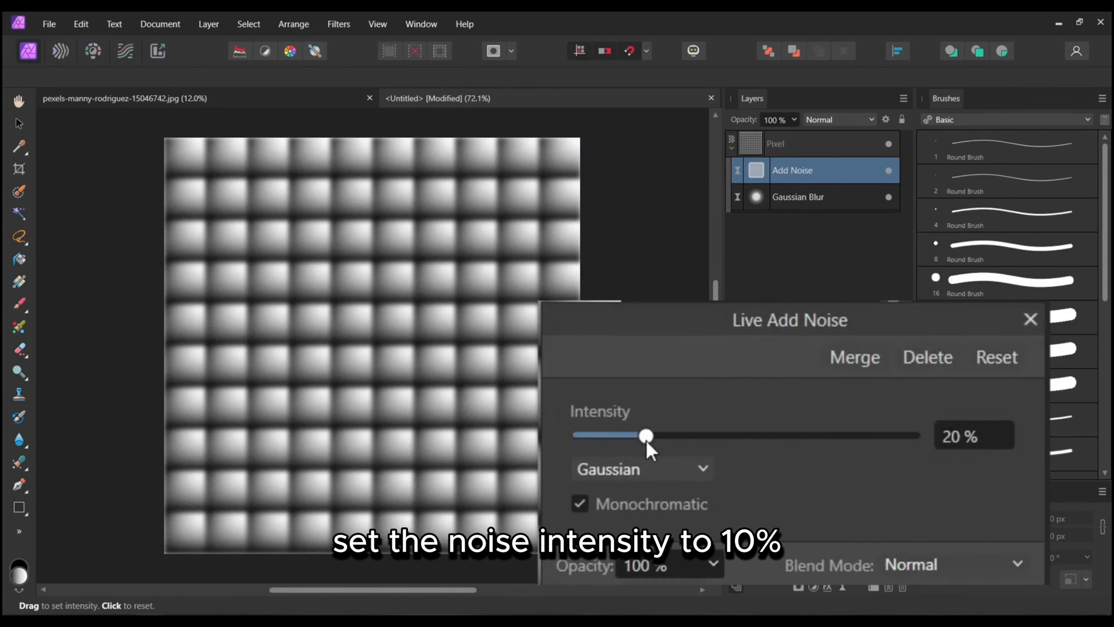
{"action": "left_click_drag", "start_coordinate": [643, 435], "coordinate": [647, 435]}
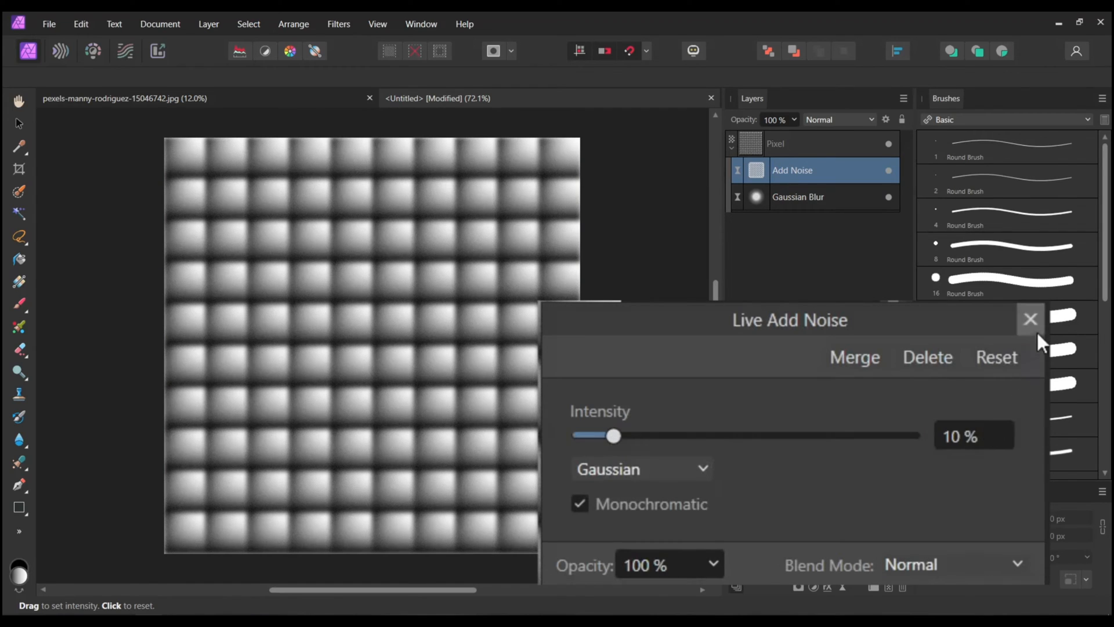
{"action": "left_click", "coordinate": [1030, 320]}
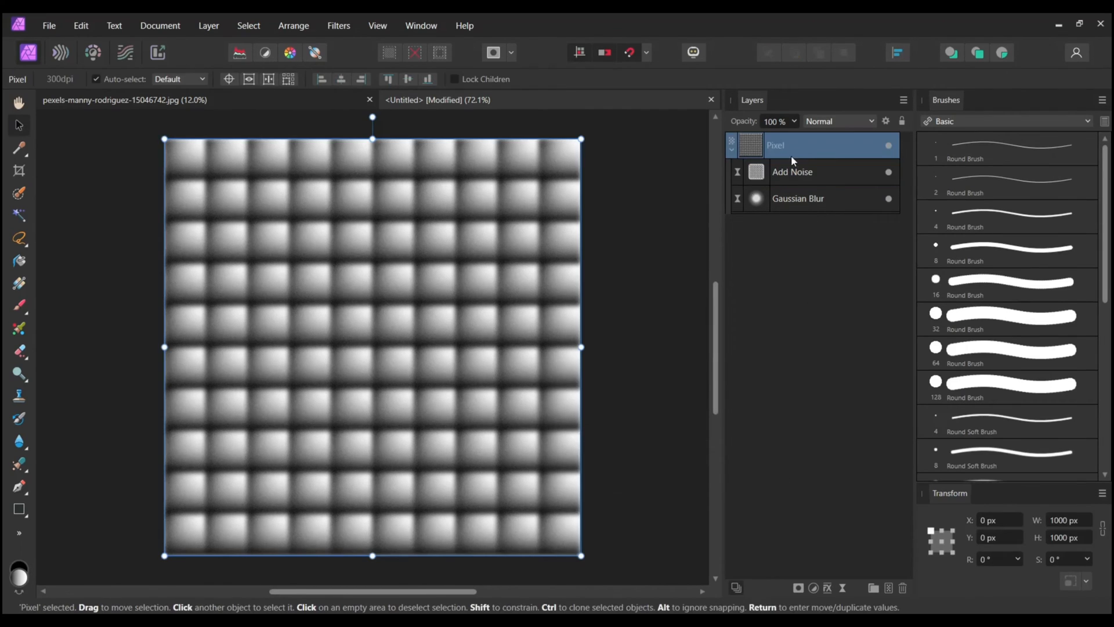
{"action": "left_click", "coordinate": [49, 25]}
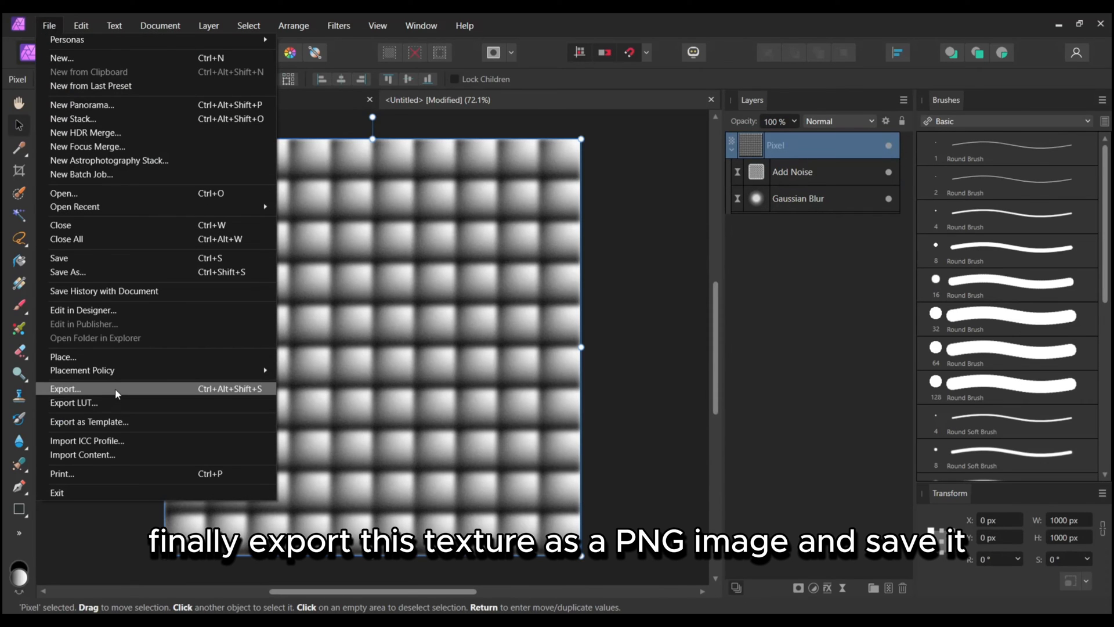
Step: Export the texture as a PNG named glass tex map
{"action": "left_click", "coordinate": [65, 389]}
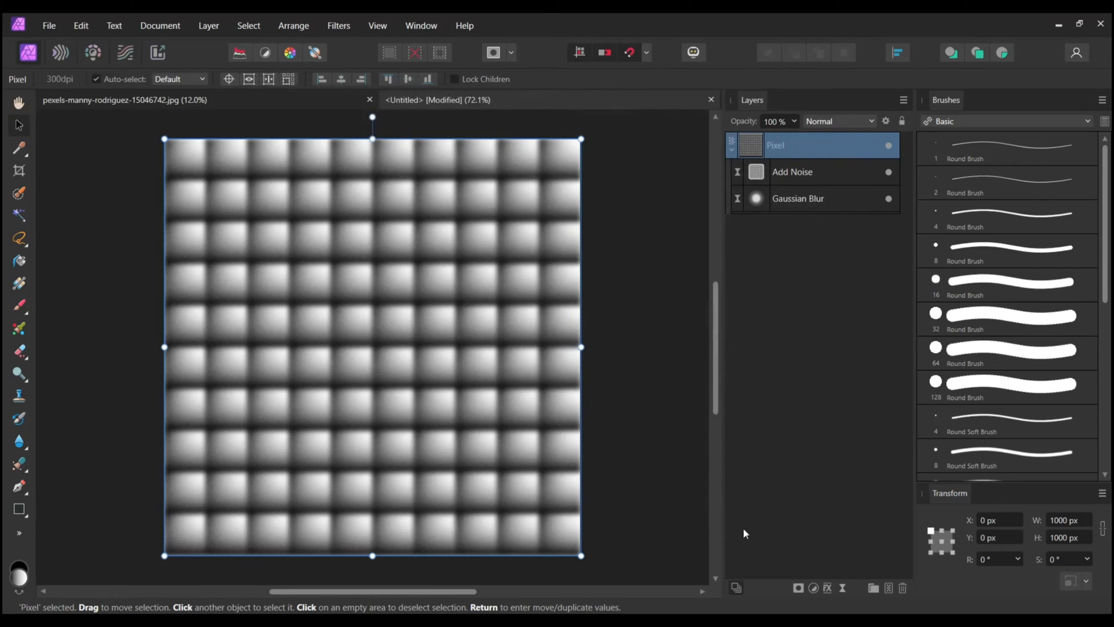
{"action": "type", "text": "glass tex map"}
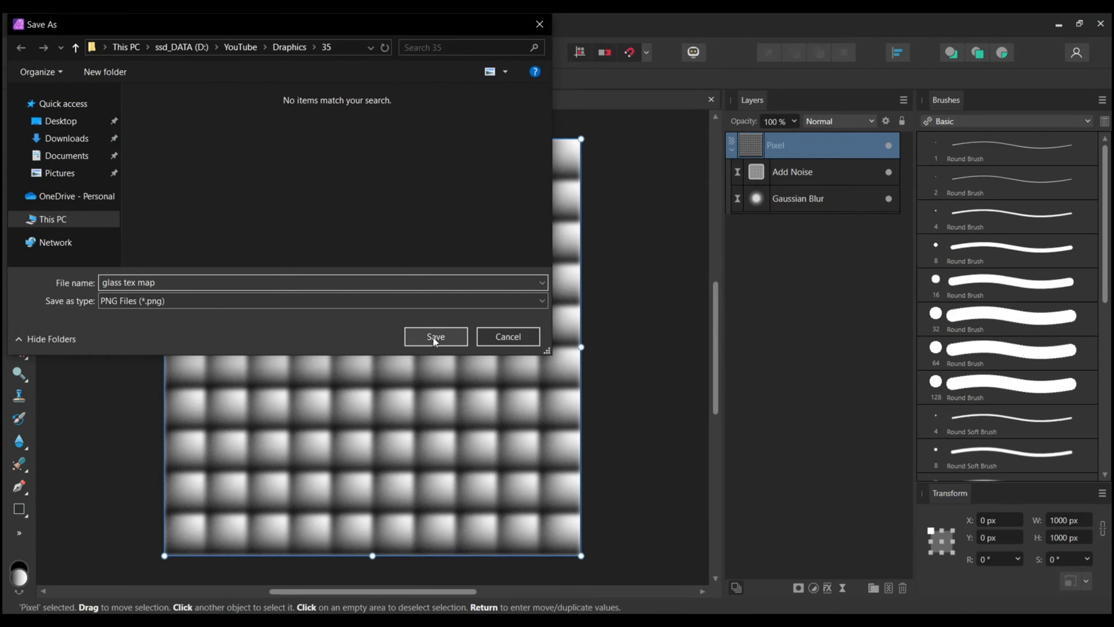
{"action": "left_click", "coordinate": [435, 337]}
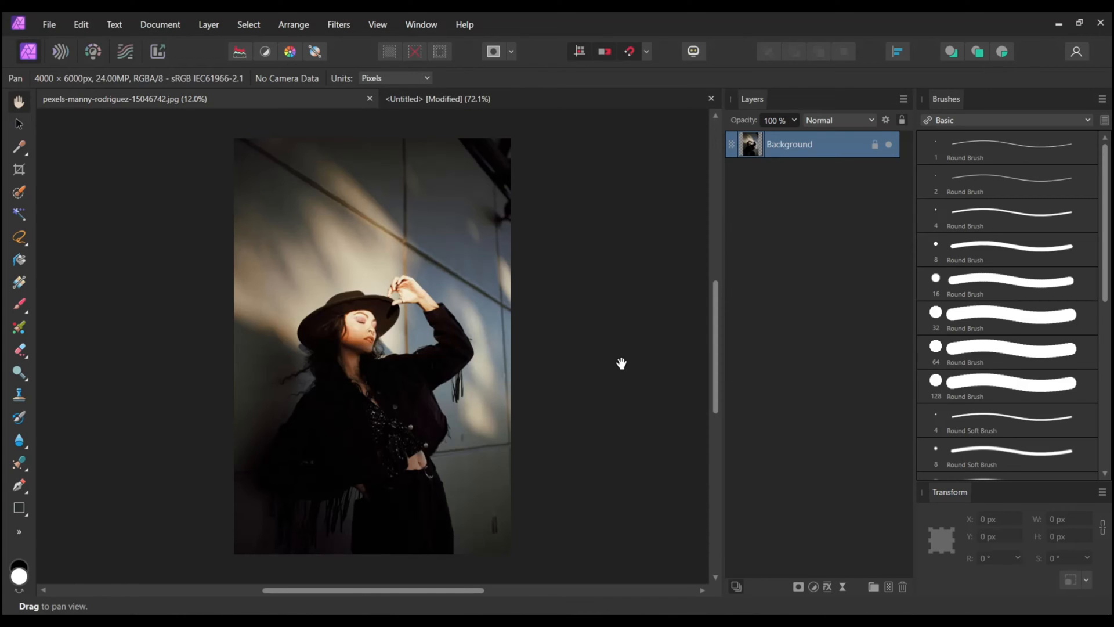
Step: Duplicate the Background photo layer, hide the original, and make the duplicate active for editing
{"action": "right_click", "coordinate": [789, 144]}
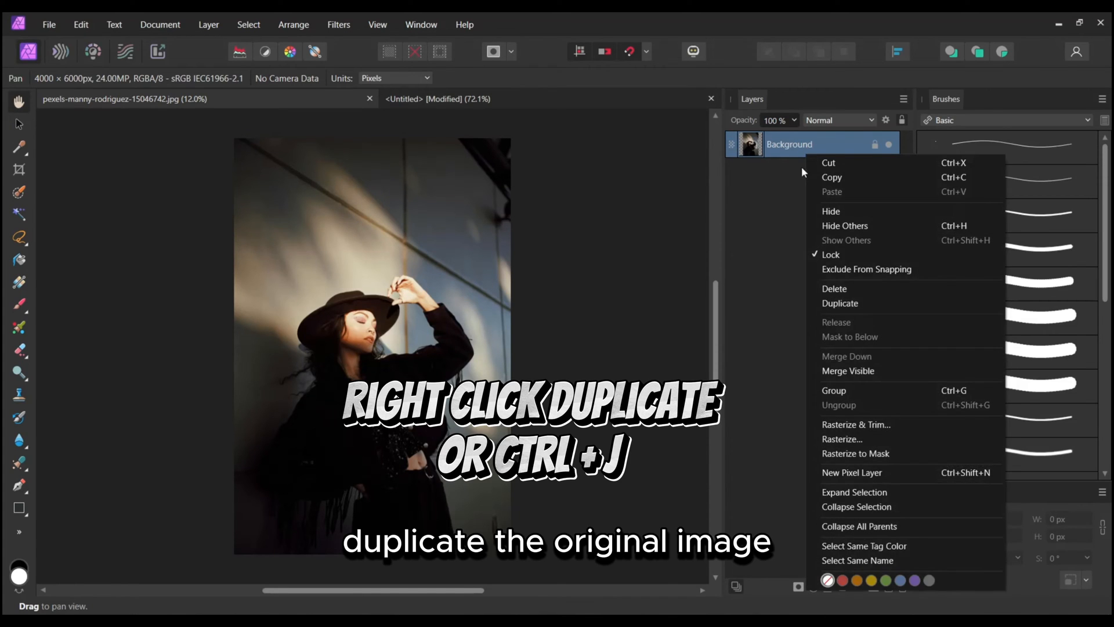
{"action": "left_click", "coordinate": [841, 303]}
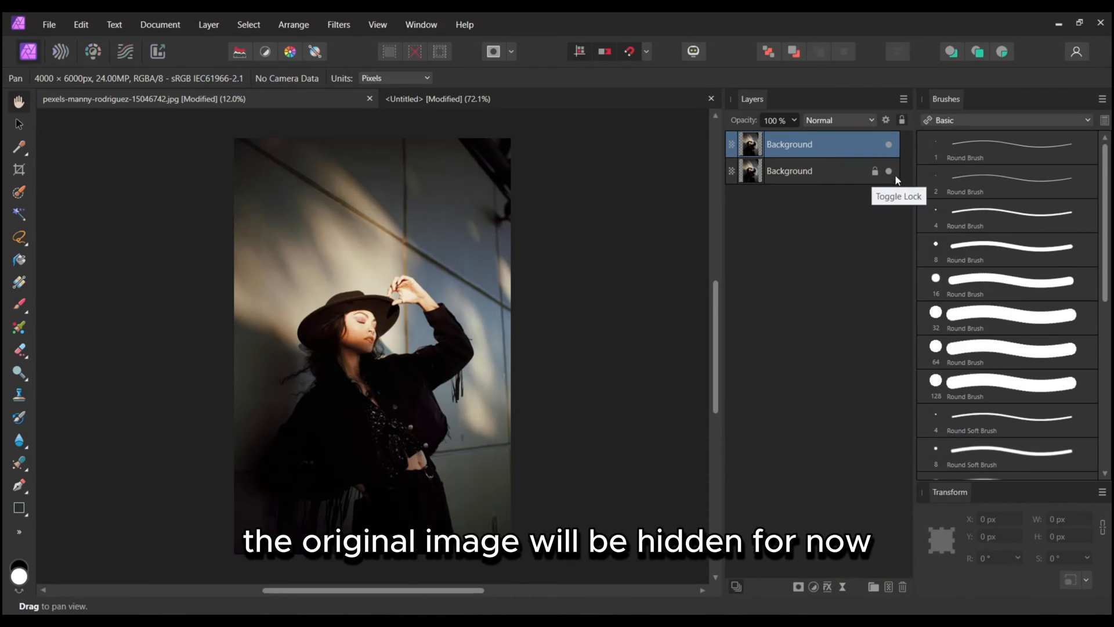
{"action": "left_click", "coordinate": [888, 170]}
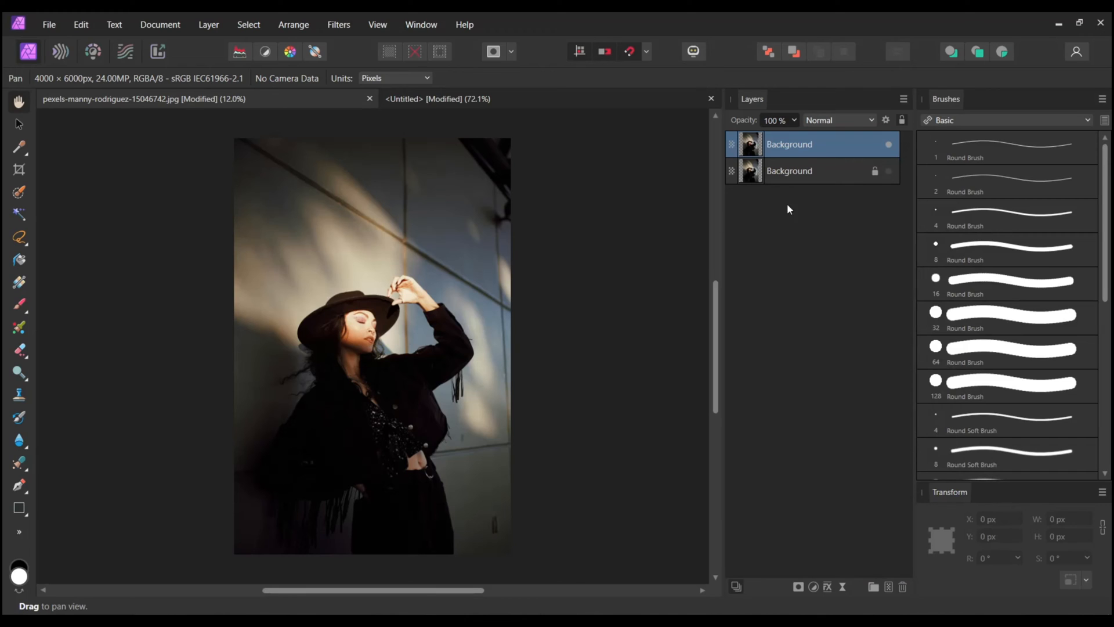
{"action": "right_click", "coordinate": [790, 144]}
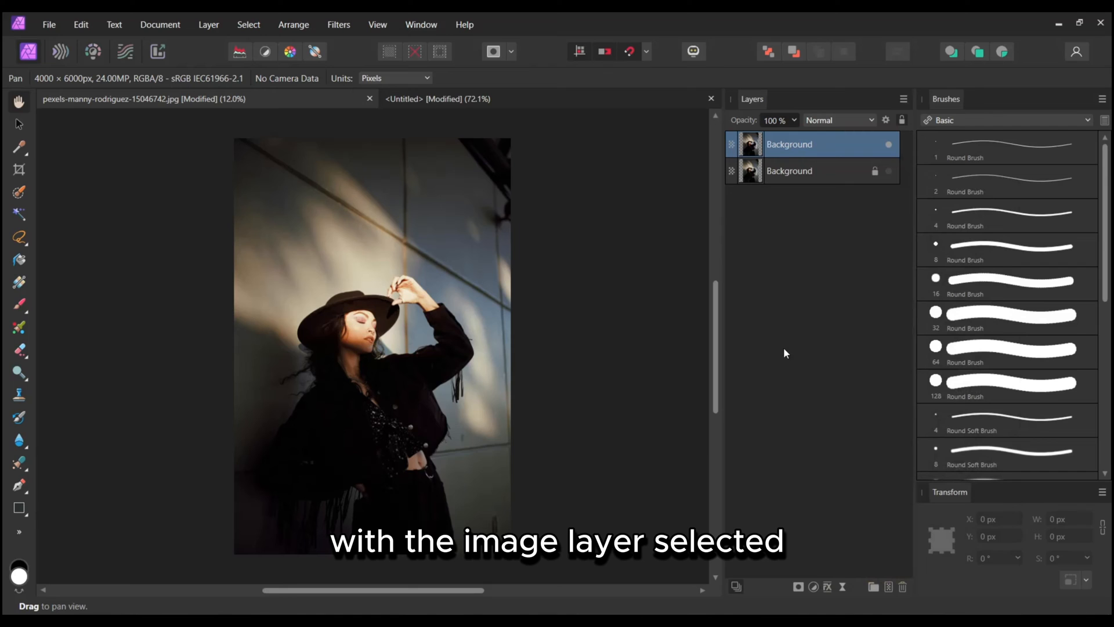
{"action": "left_click", "coordinate": [826, 586]}
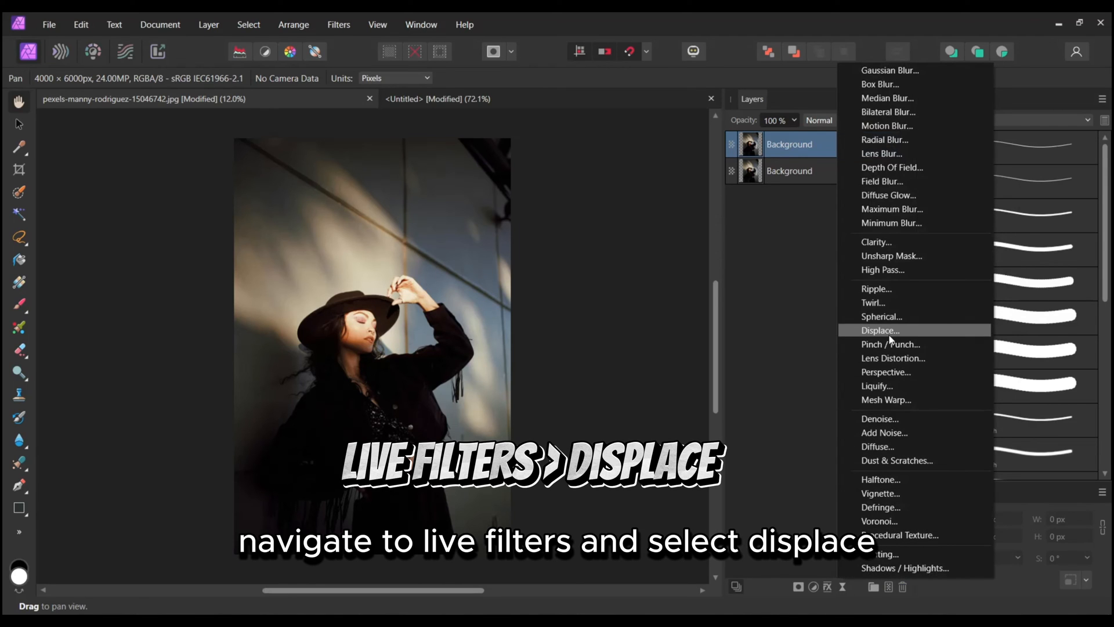
Step: Add a Live Displace filter using the glass tex map PNG as its displacement map
{"action": "left_click", "coordinate": [880, 330]}
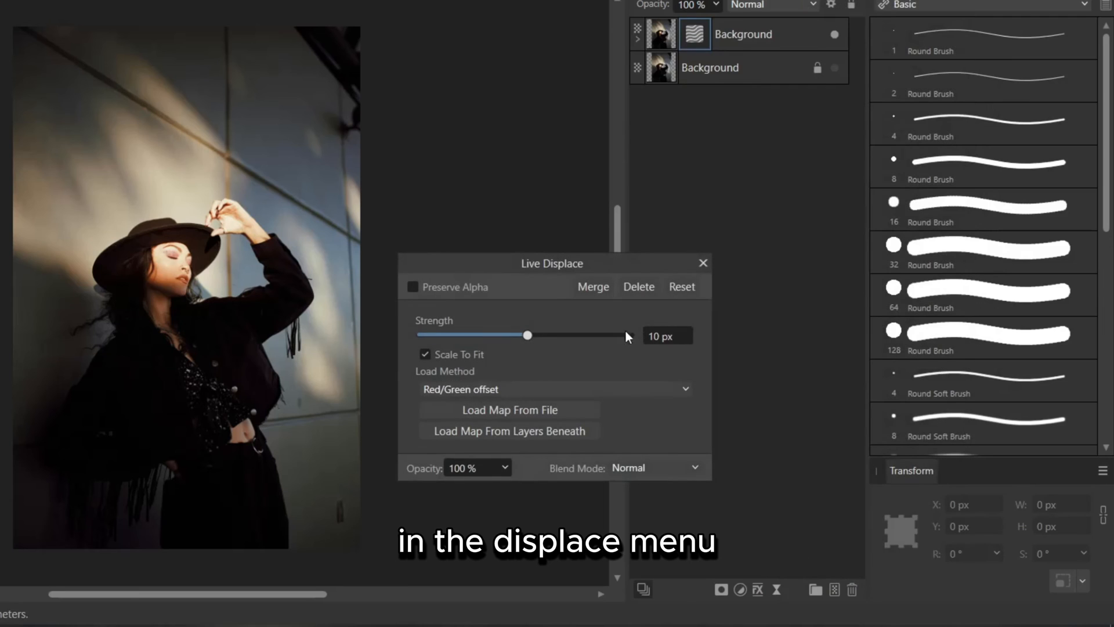
{"action": "left_click", "coordinate": [509, 409]}
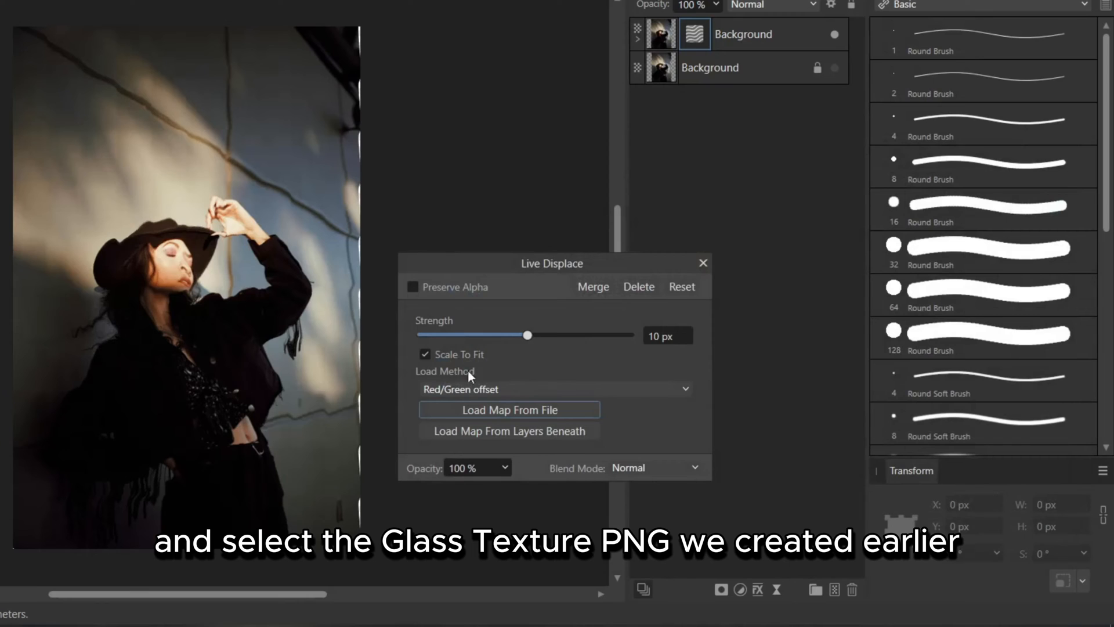
{"action": "left_click", "coordinate": [425, 354]}
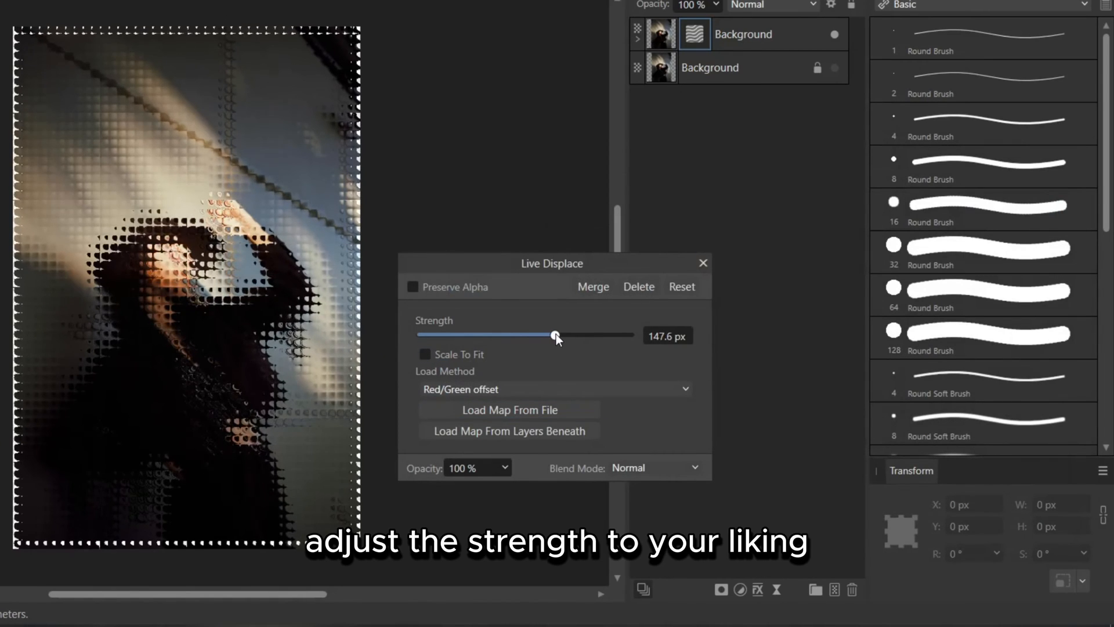
Step: Experiment with the displacement Strength and settle it around 91 px
{"action": "left_click_drag", "start_coordinate": [556, 334], "coordinate": [628, 335]}
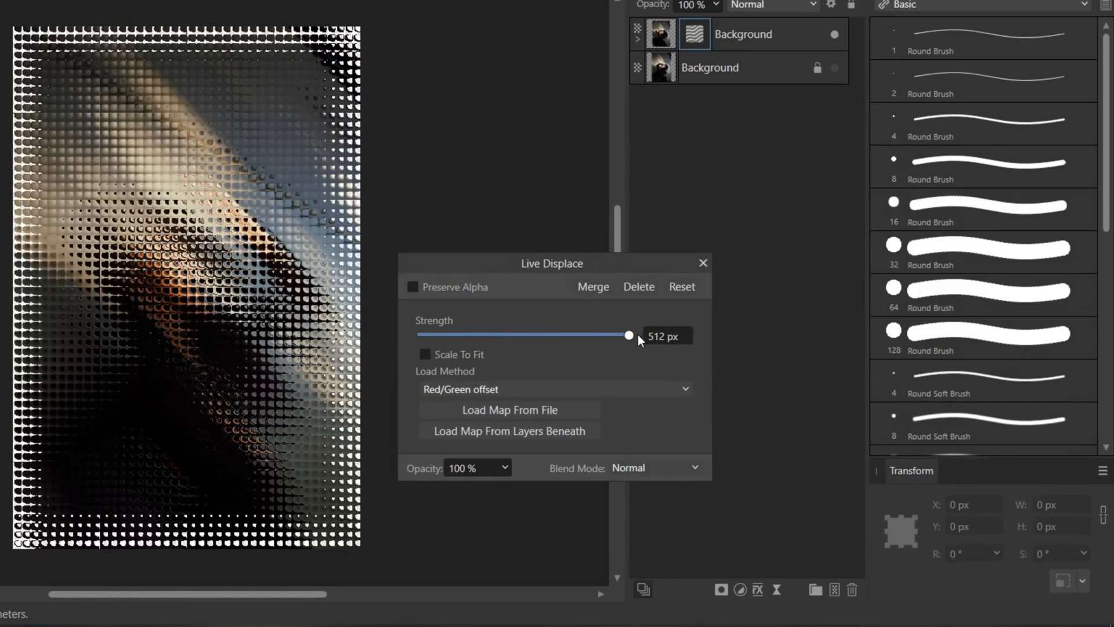
{"action": "left_click_drag", "start_coordinate": [628, 334], "coordinate": [559, 334]}
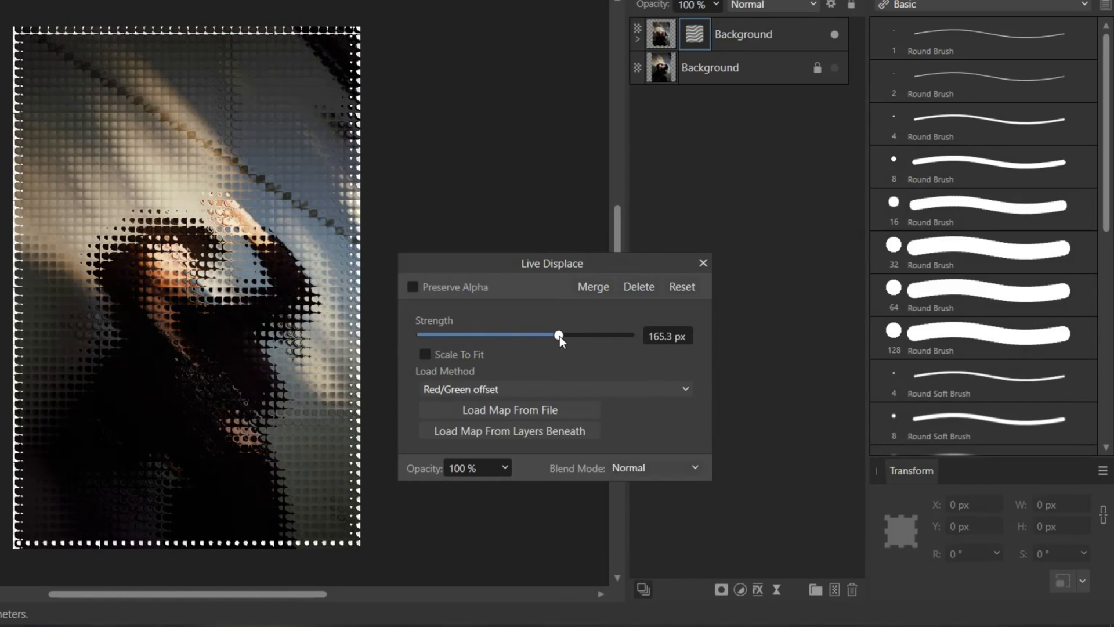
{"action": "left_click_drag", "start_coordinate": [560, 335], "coordinate": [547, 335]}
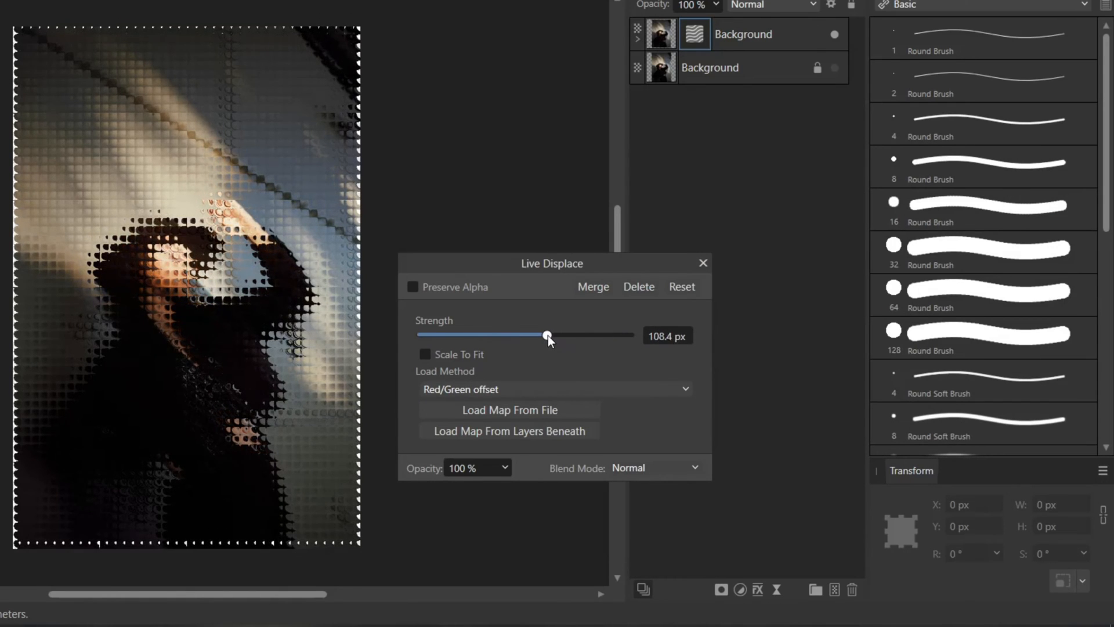
{"action": "left_click_drag", "start_coordinate": [550, 335], "coordinate": [545, 335]}
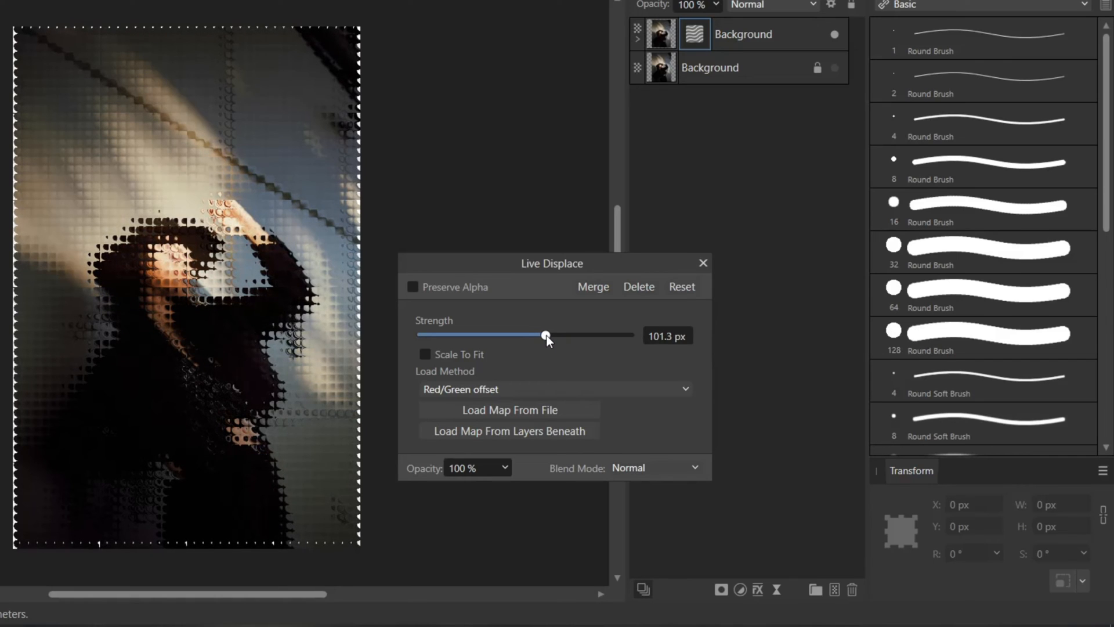
{"action": "left_click_drag", "start_coordinate": [546, 335], "coordinate": [543, 334]}
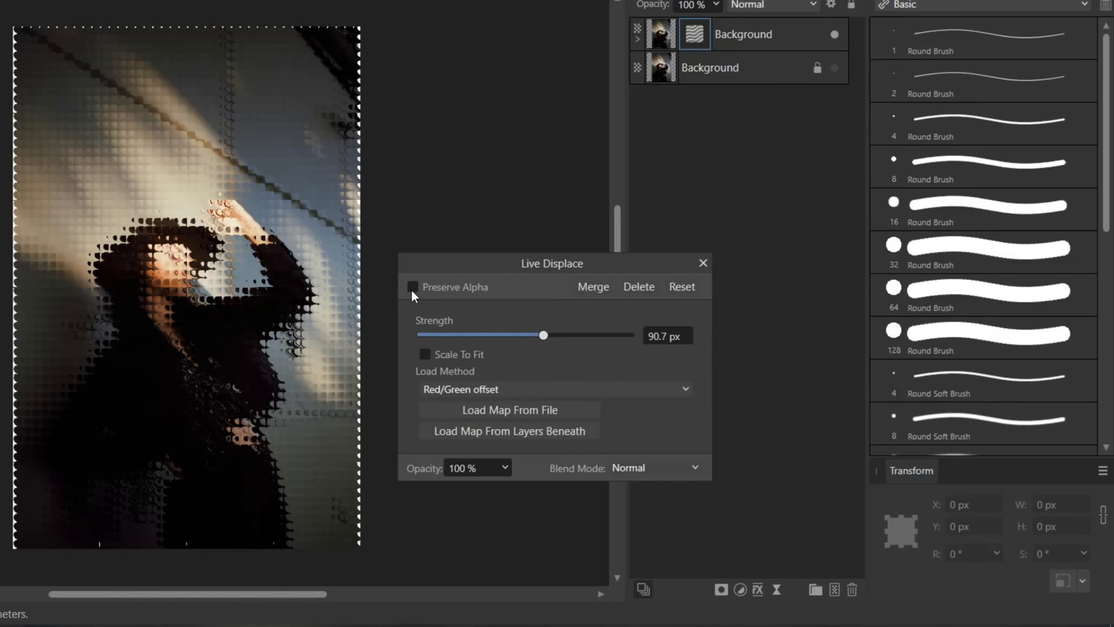
Step: Enable Preserve Alpha on the displacement and raise its strength to about 105 px
{"action": "left_click", "coordinate": [413, 287]}
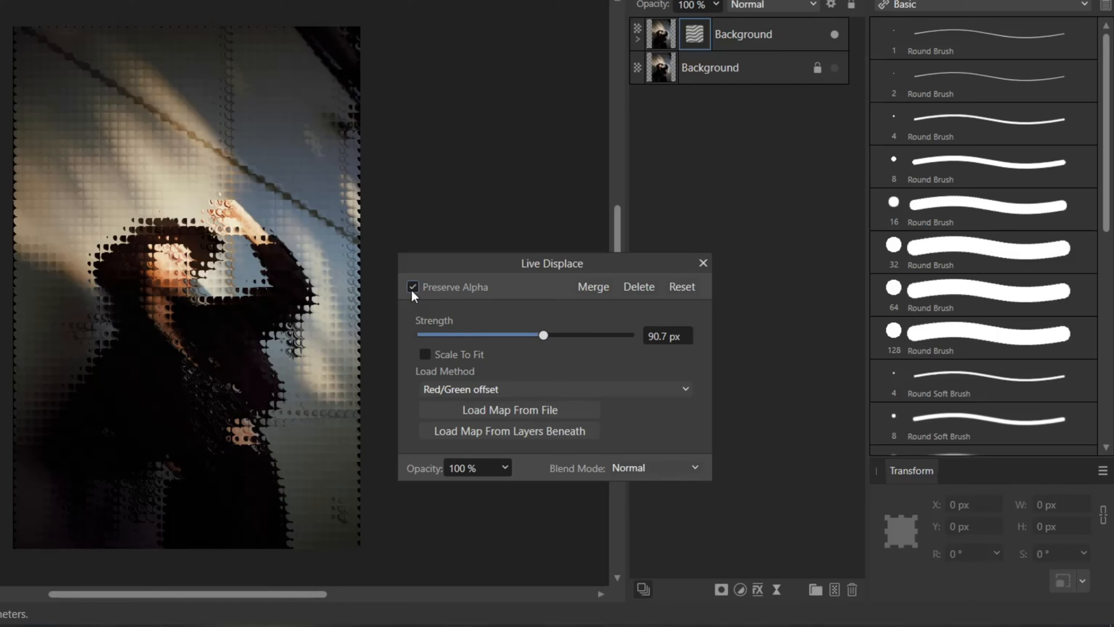
{"action": "left_click", "coordinate": [412, 287]}
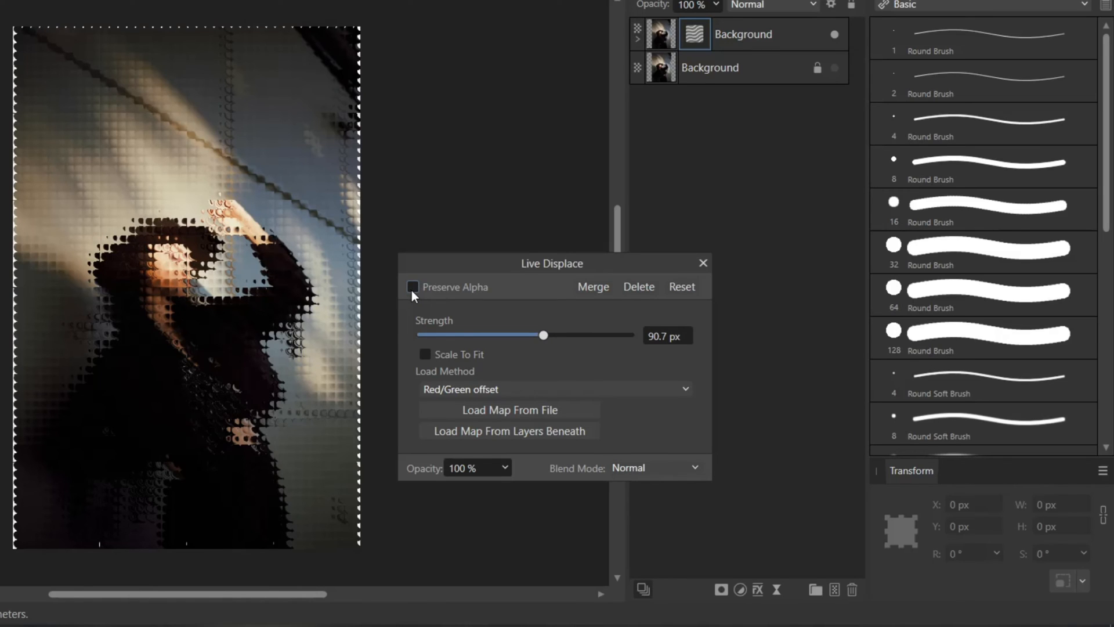
{"action": "left_click", "coordinate": [412, 287]}
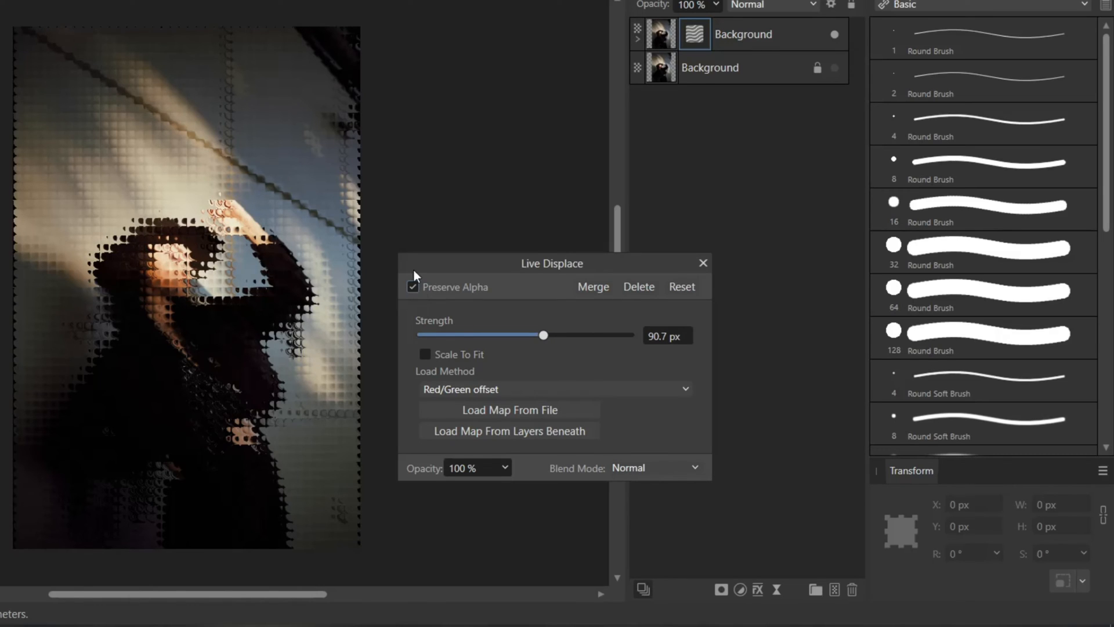
{"action": "mouse_move", "coordinate": [643, 235]}
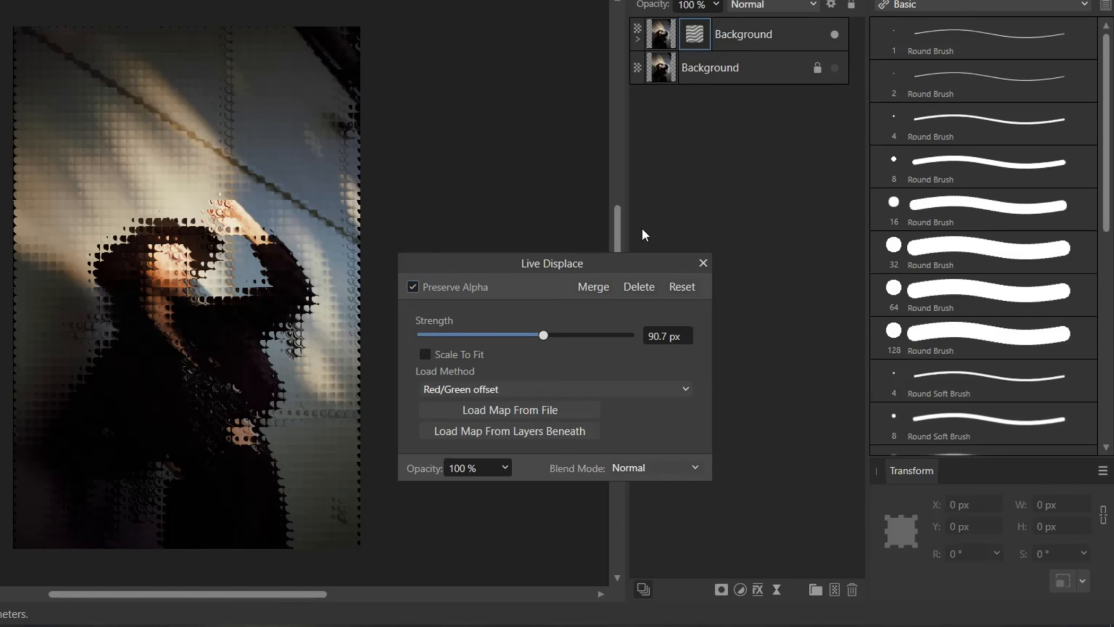
{"action": "mouse_move", "coordinate": [657, 347]}
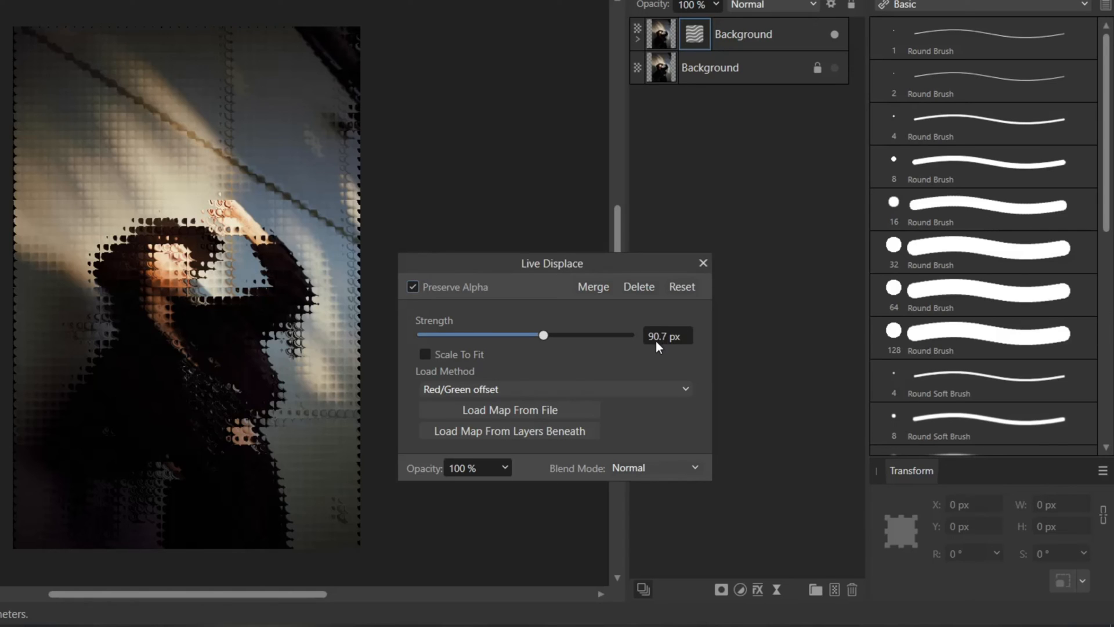
{"action": "left_click_drag", "start_coordinate": [543, 334], "coordinate": [547, 334]}
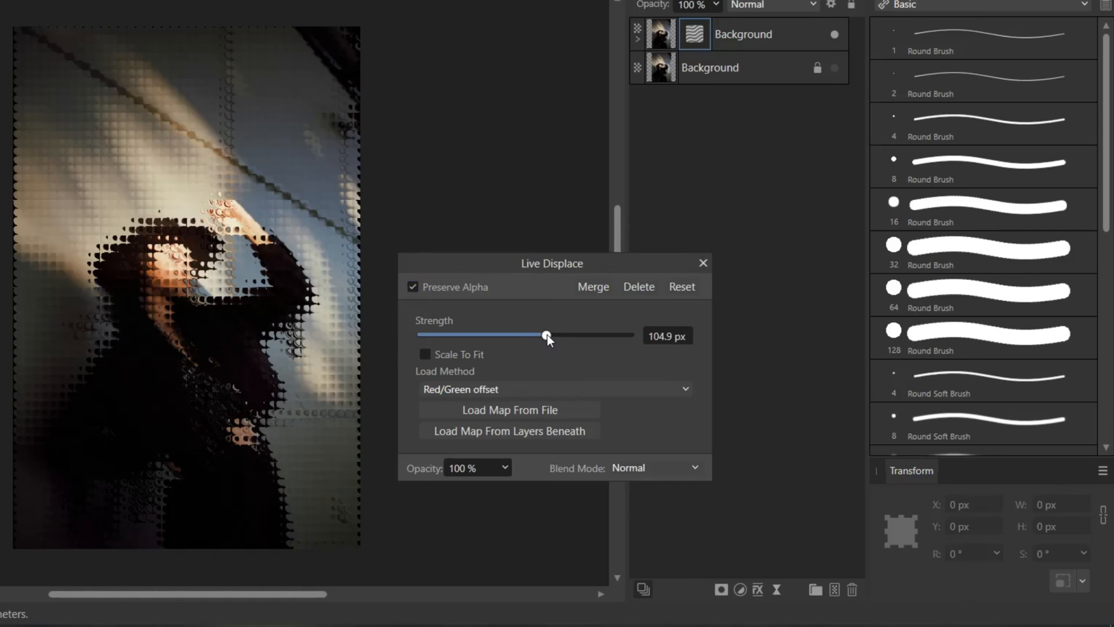
{"action": "left_click_drag", "start_coordinate": [549, 335], "coordinate": [546, 335]}
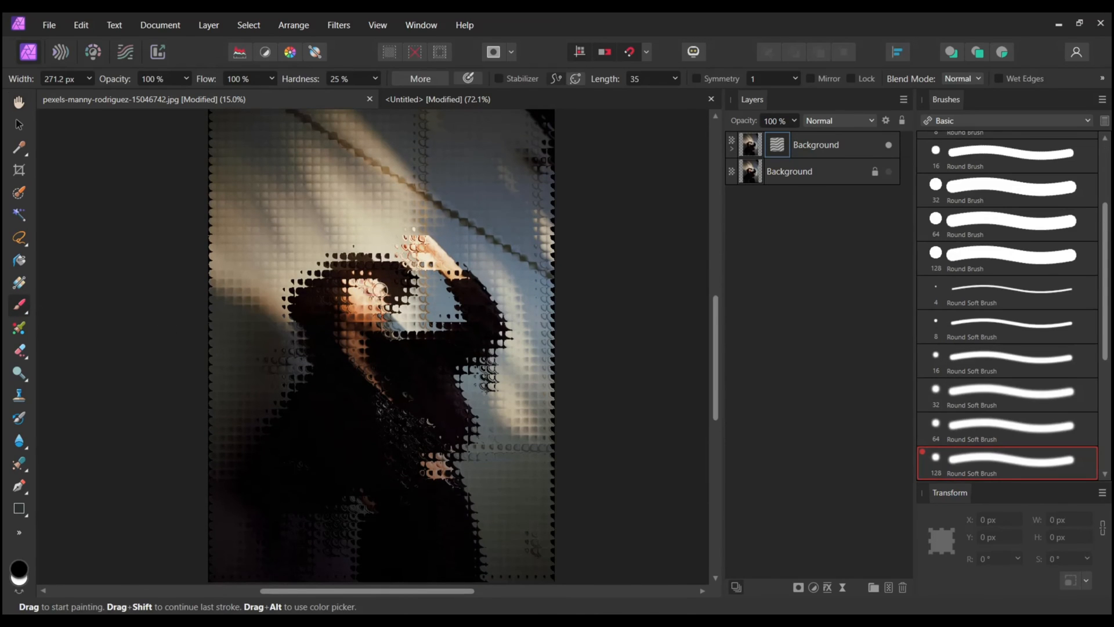
Step: With the 512 Round Light Brush, paint the glass distortion off the woman's face on the mask
{"action": "scroll", "scroll_direction": "down", "scroll_amount": 3}
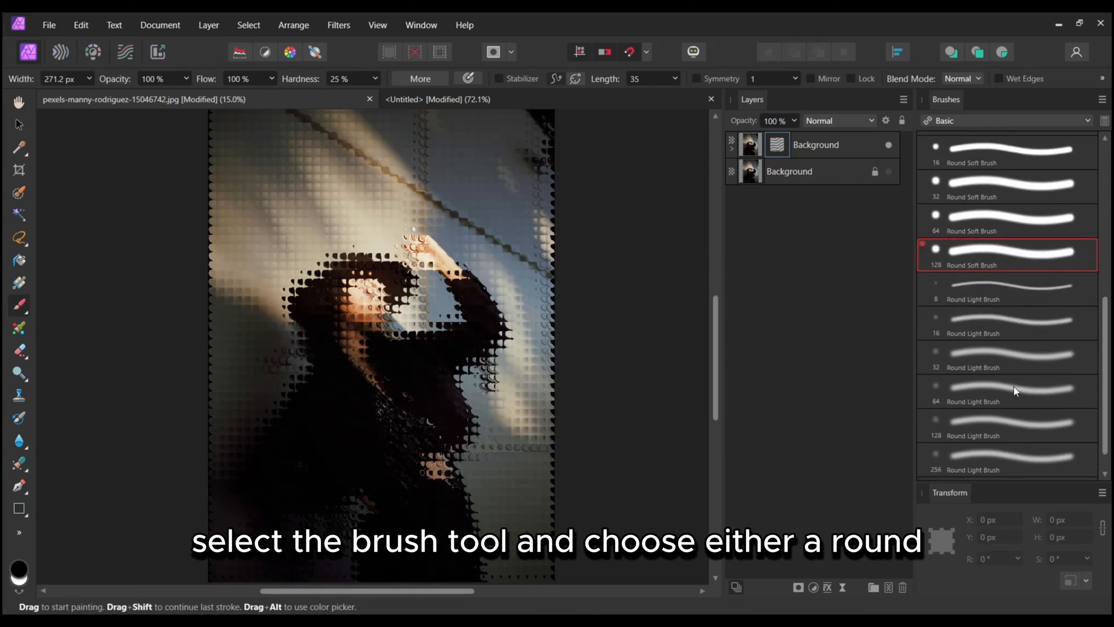
{"action": "left_click", "coordinate": [1006, 463]}
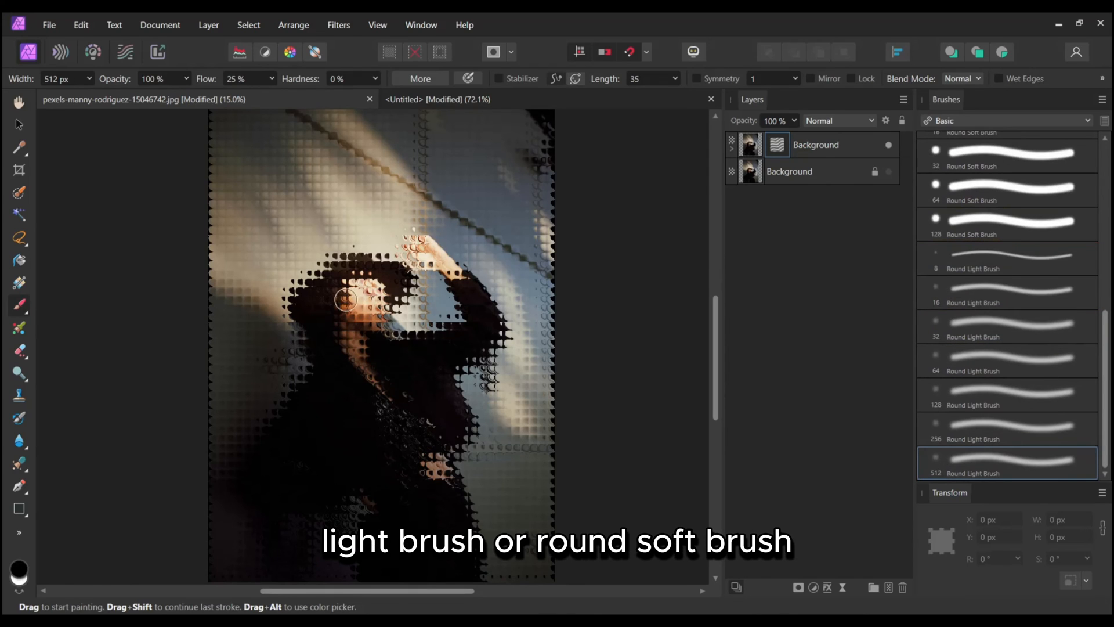
{"action": "left_click", "coordinate": [1005, 463]}
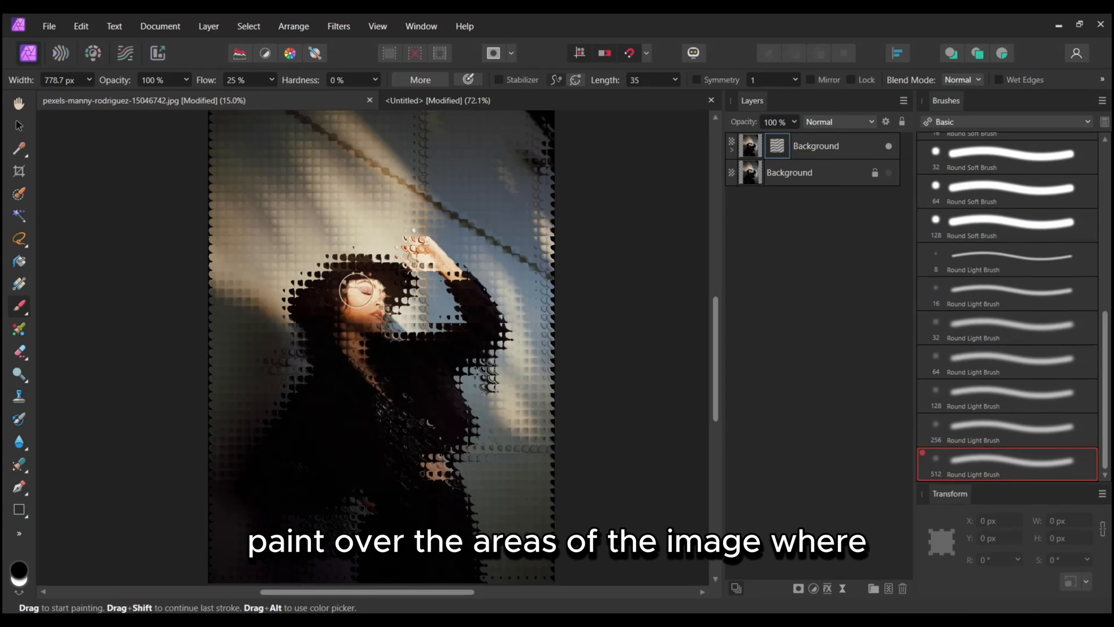
{"action": "left_click_drag", "start_coordinate": [362, 292], "coordinate": [368, 321]}
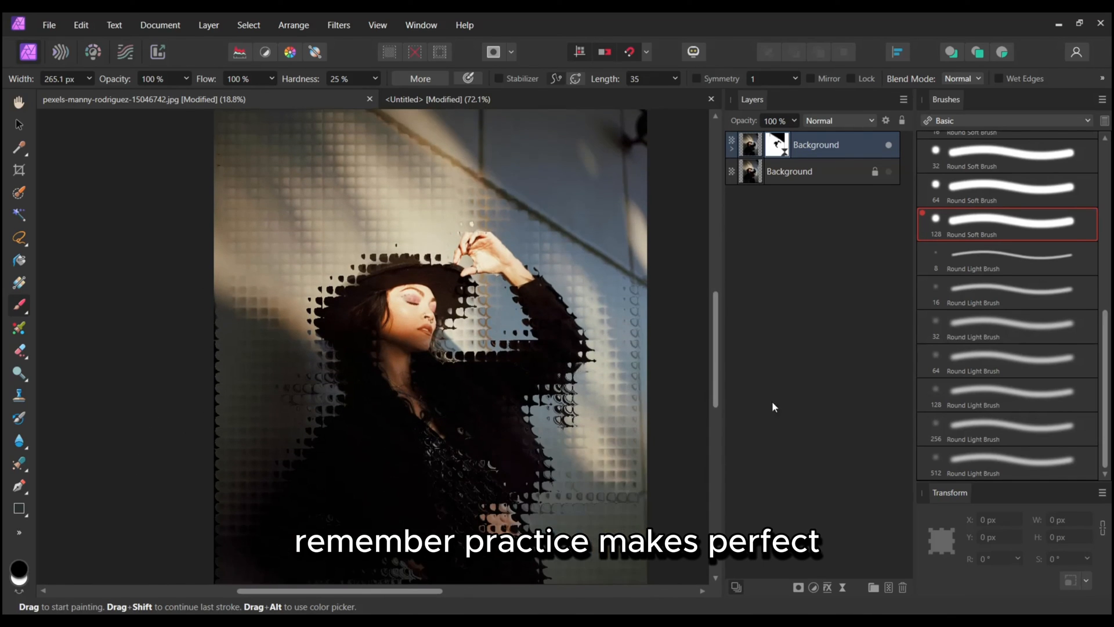
Step: Touch up the mask over her body, then finish with the Move tool active
{"action": "left_click", "coordinate": [1005, 463]}
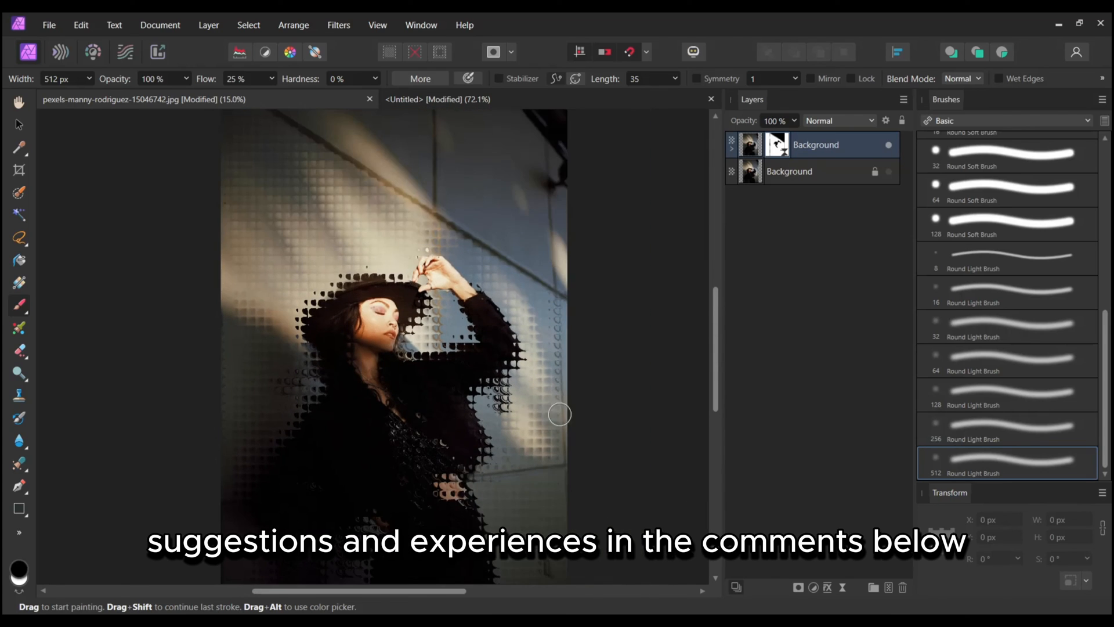
{"action": "left_click", "coordinate": [17, 124]}
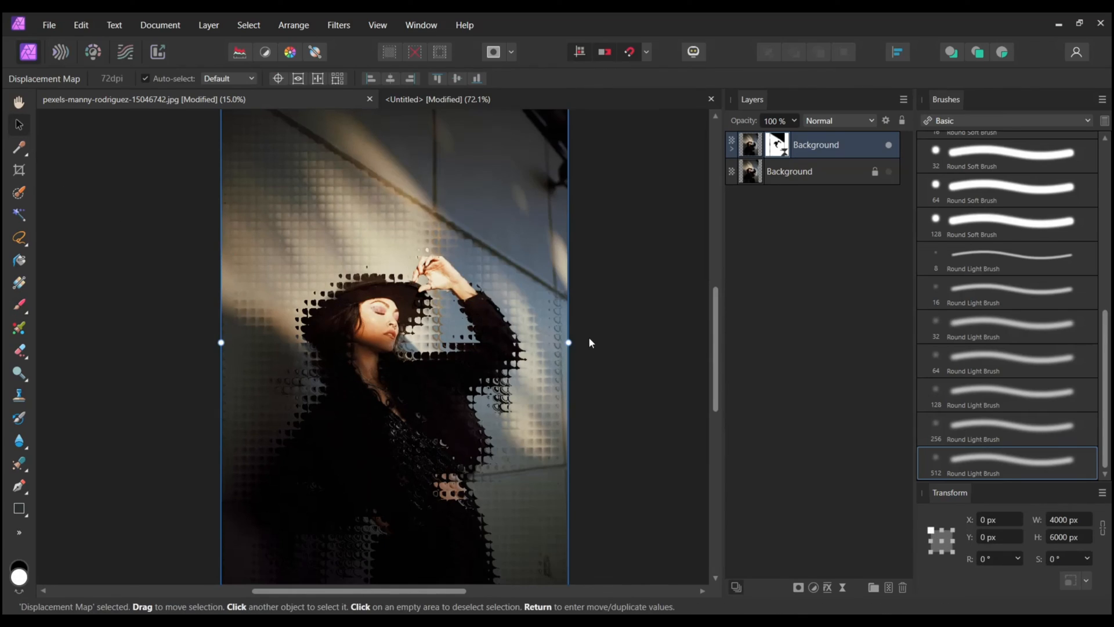